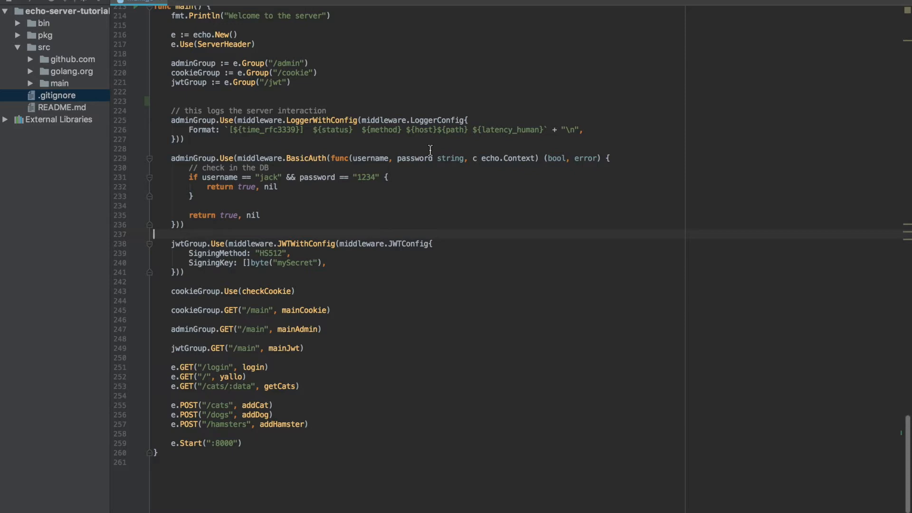
pyautogui.moveTo(306, 199)
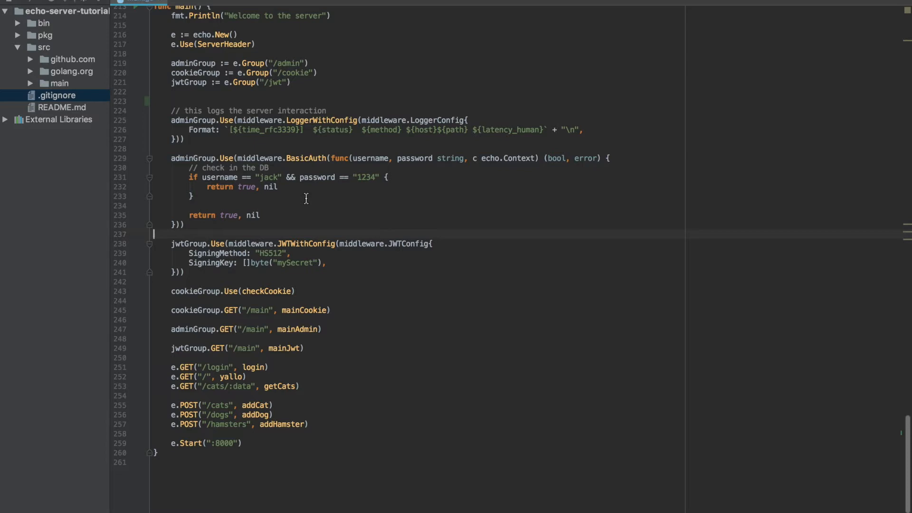
pyautogui.moveTo(286, 164)
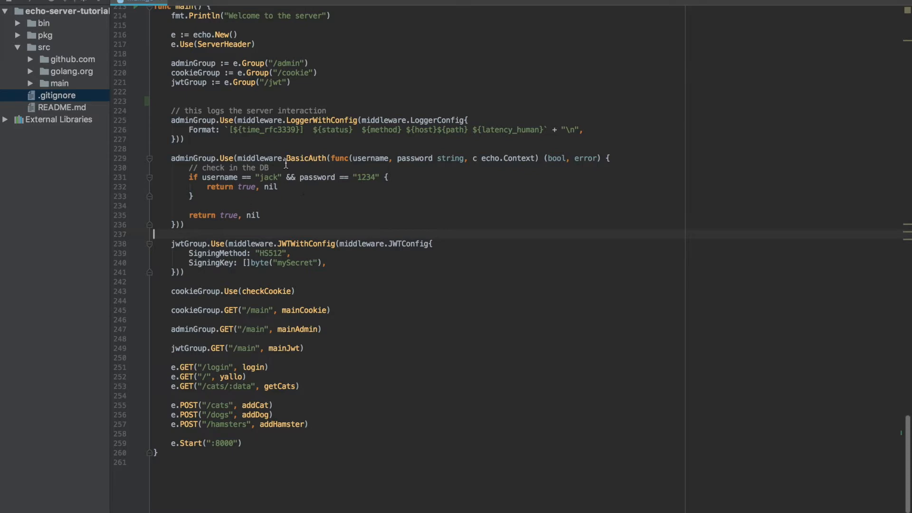
pyautogui.moveTo(286, 219)
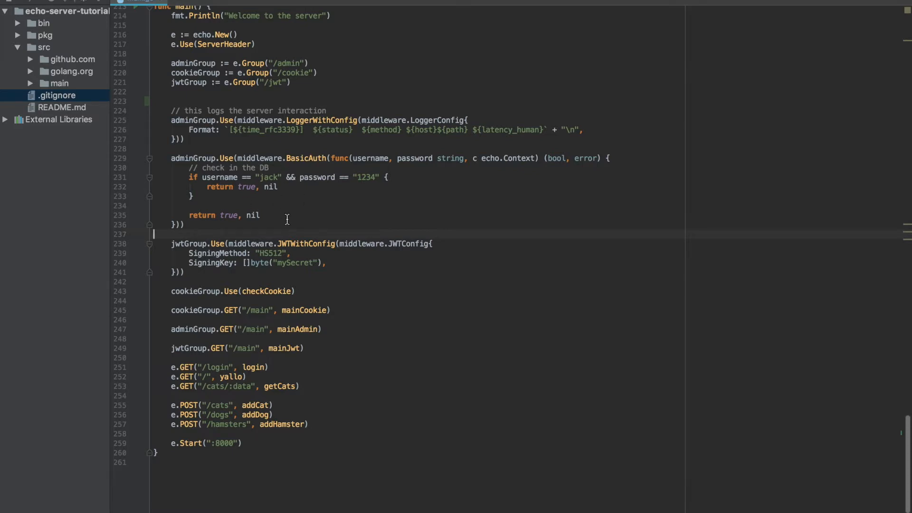
pyautogui.moveTo(285, 211)
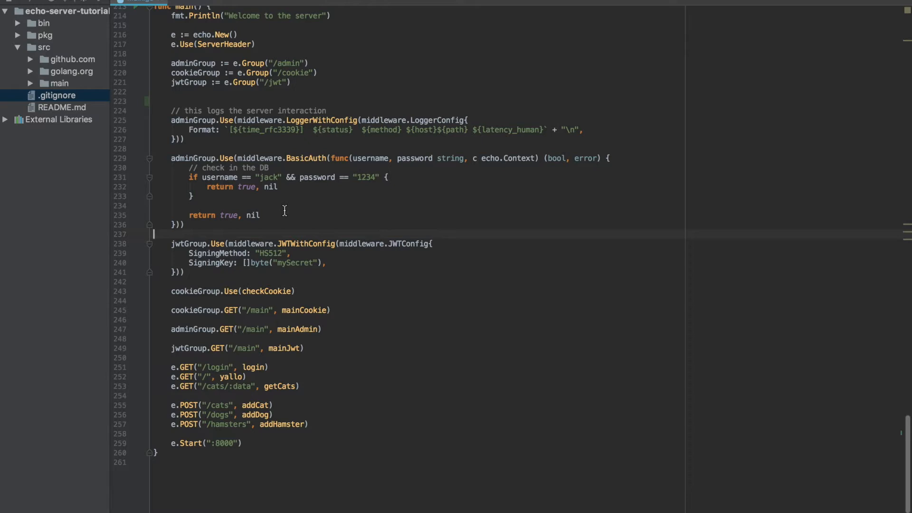
pyautogui.moveTo(266, 214)
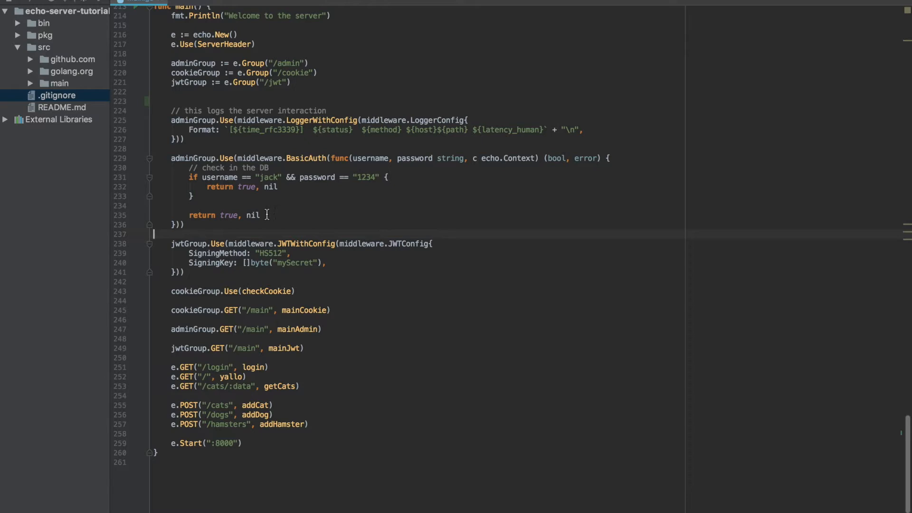
pyautogui.moveTo(273, 215)
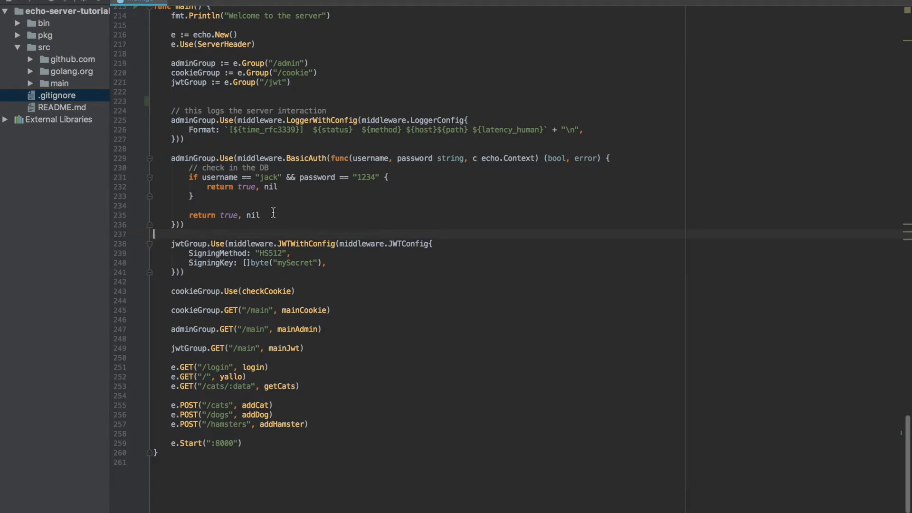
pyautogui.moveTo(281, 215)
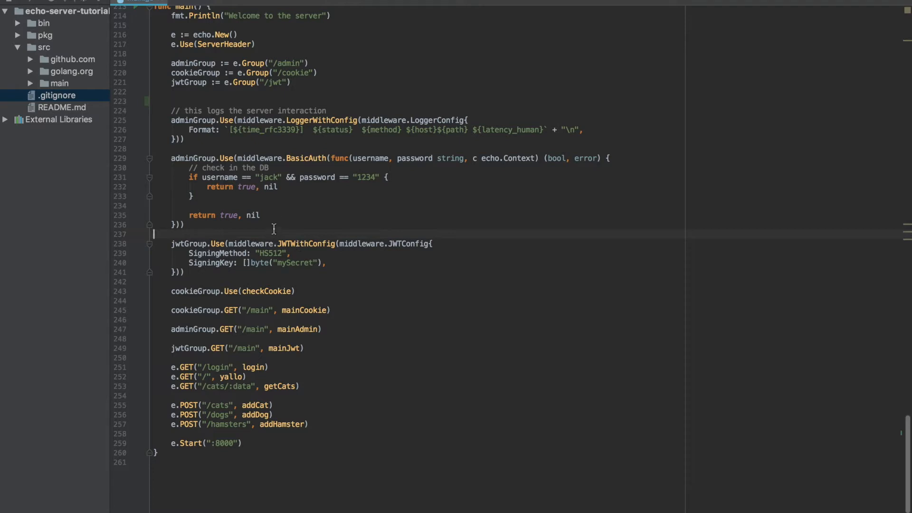
pyautogui.moveTo(271, 233)
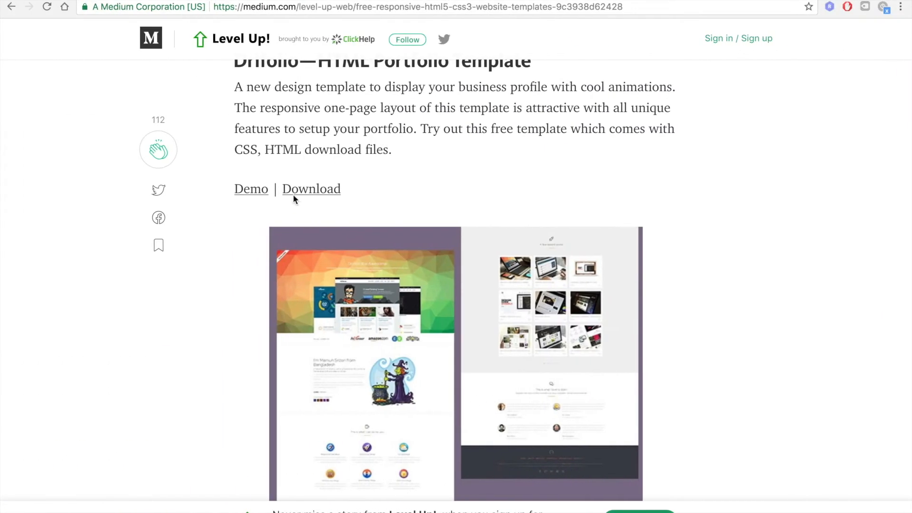
# Step: Open the srizon-Drifolio folder and expand its css and js subfolders to show their files
pyautogui.scroll(-3)
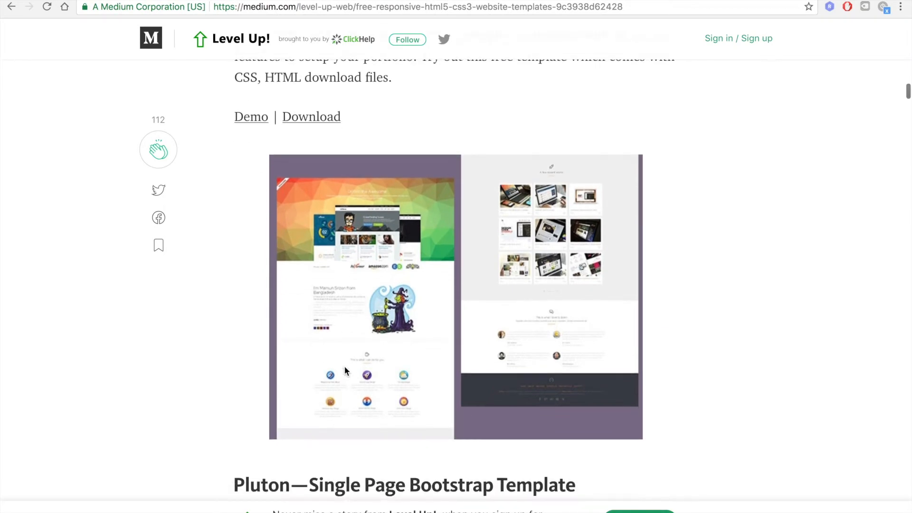
pyautogui.moveTo(350, 256)
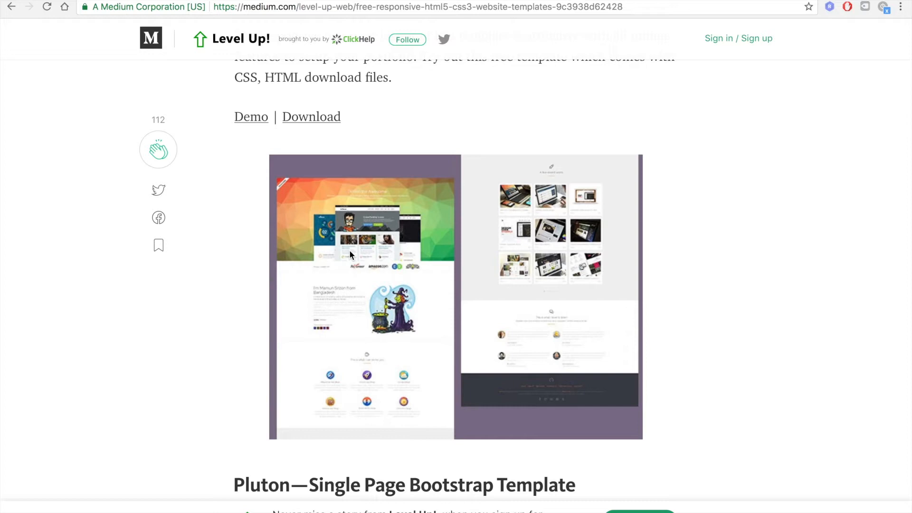
pyautogui.moveTo(354, 267)
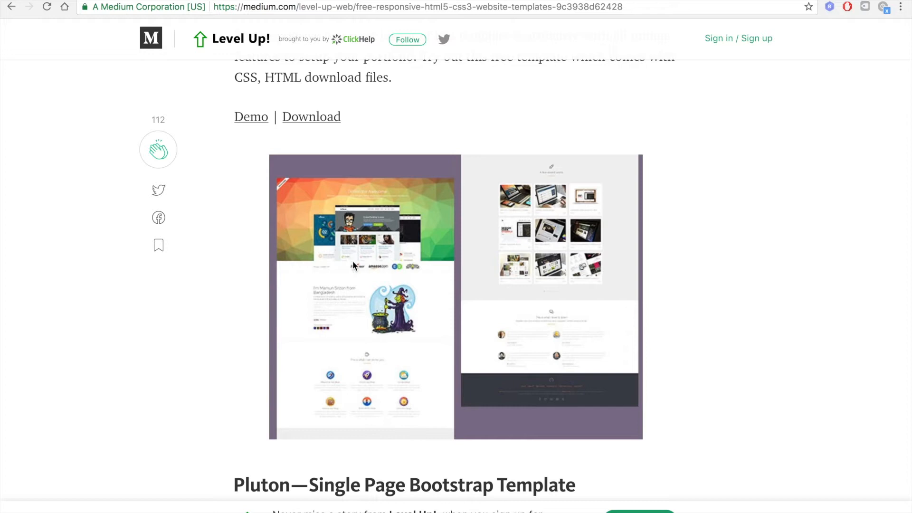
pyautogui.moveTo(254, 149)
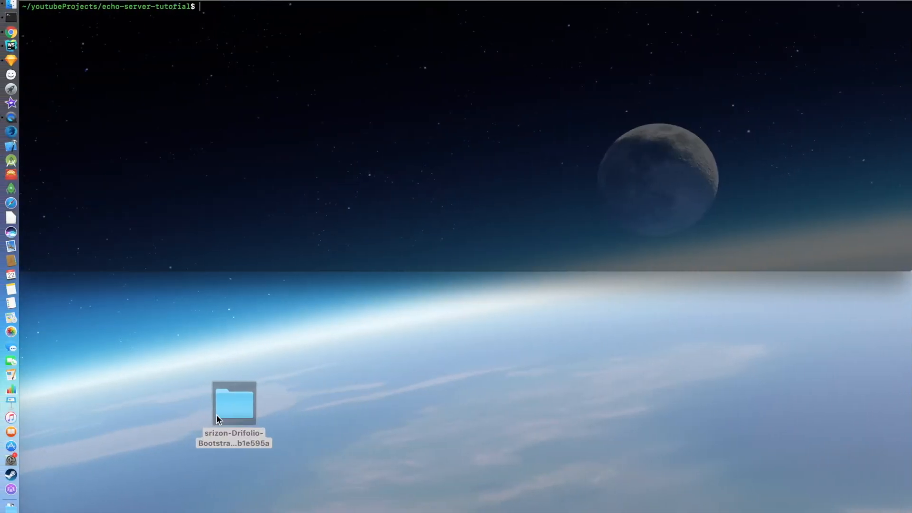
pyautogui.moveTo(224, 405)
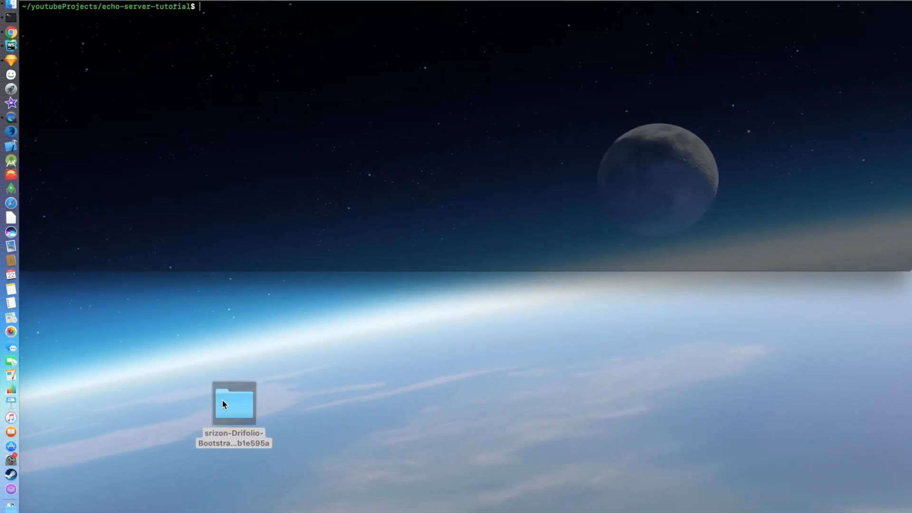
pyautogui.doubleClick(234, 405)
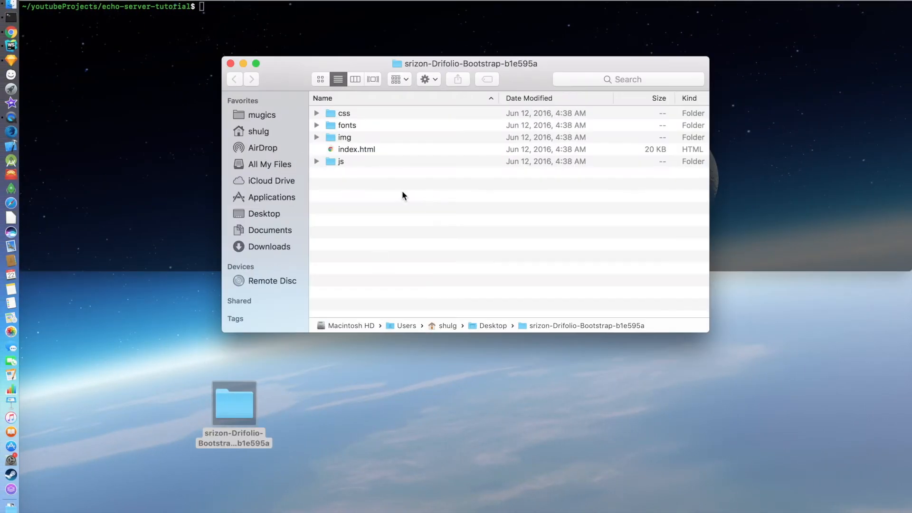
pyautogui.click(316, 113)
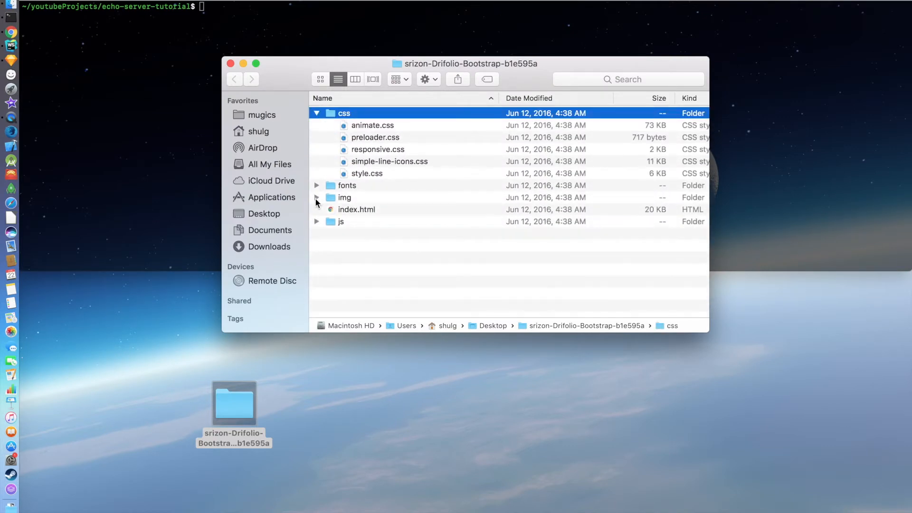
pyautogui.moveTo(329, 213)
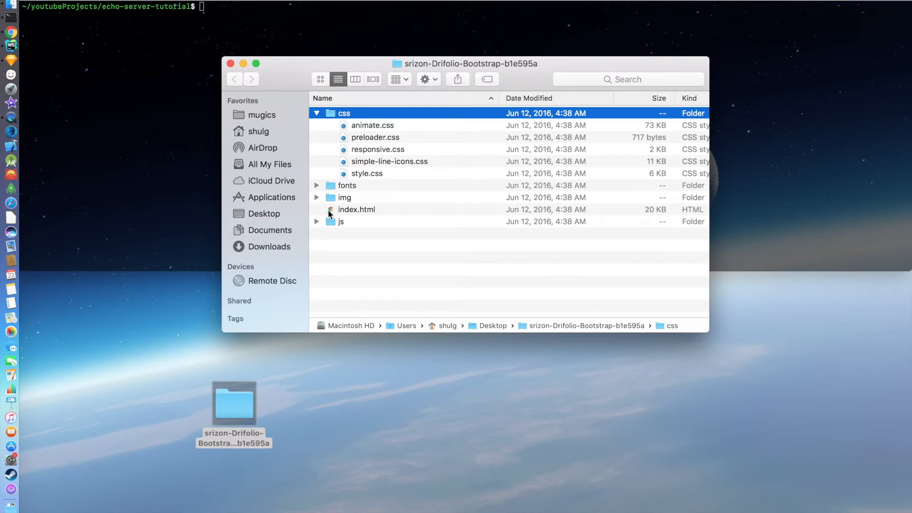
pyautogui.click(317, 221)
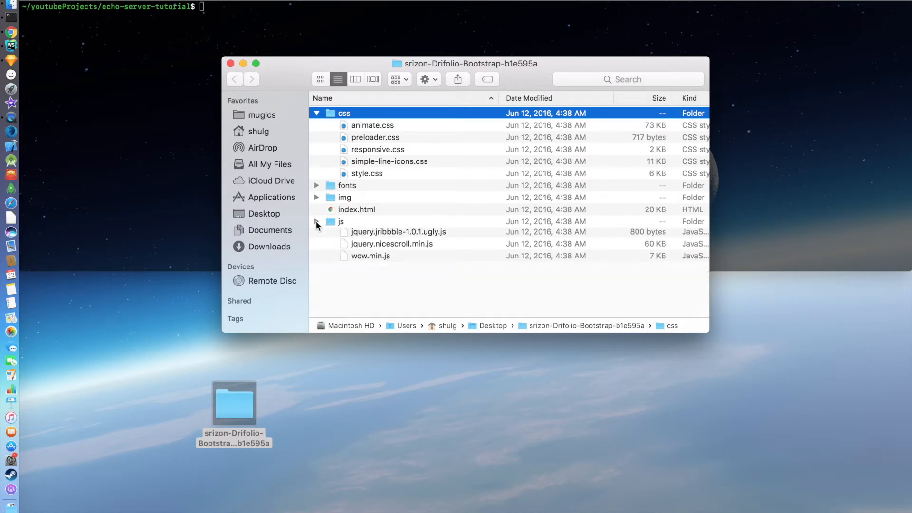
pyautogui.click(316, 113)
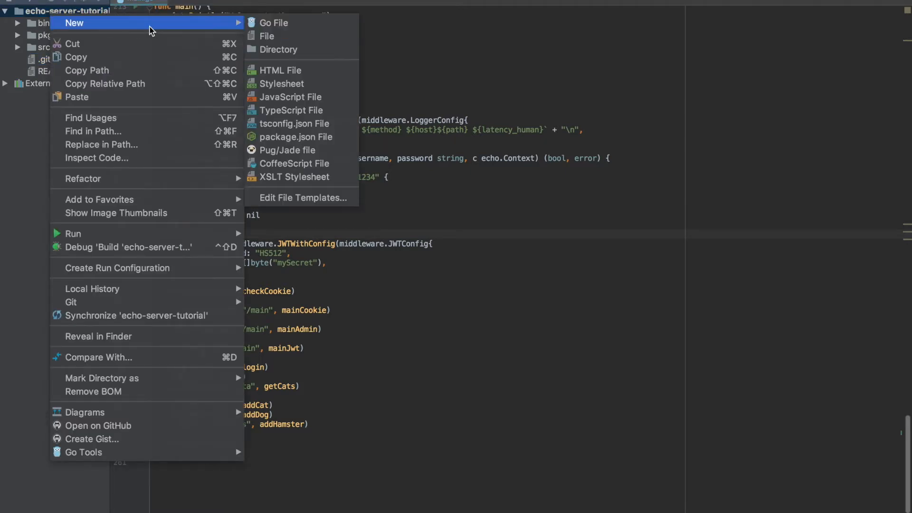
# Step: Create a 'static' directory and fill it with Drifolio's css, fonts, img, js and index.html
pyautogui.click(279, 50)
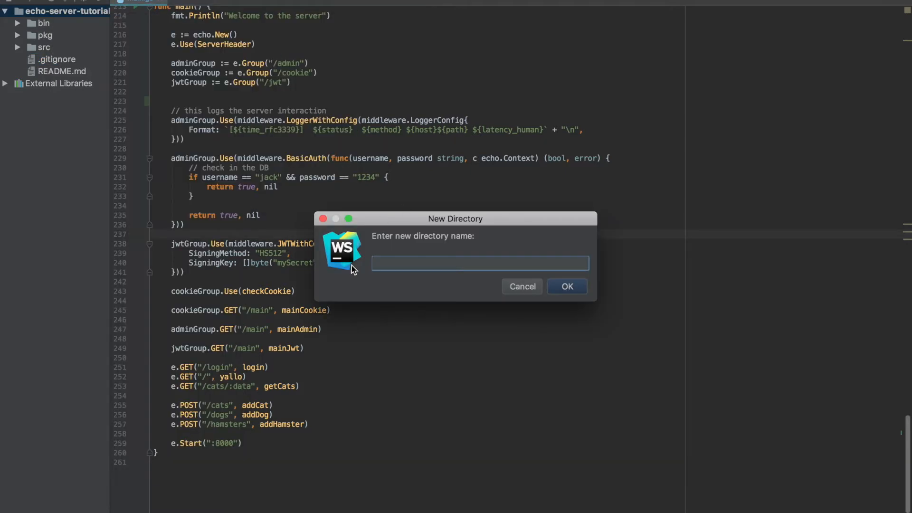
pyautogui.write('static')
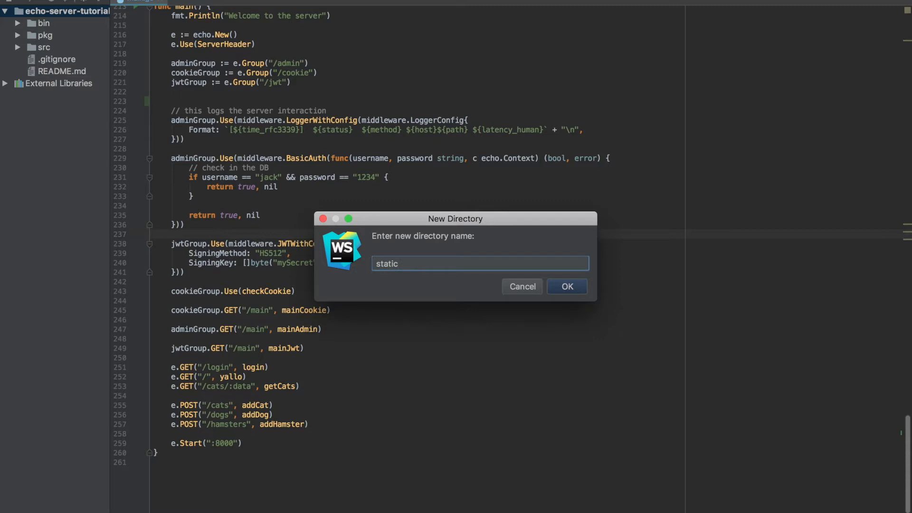
pyautogui.click(567, 287)
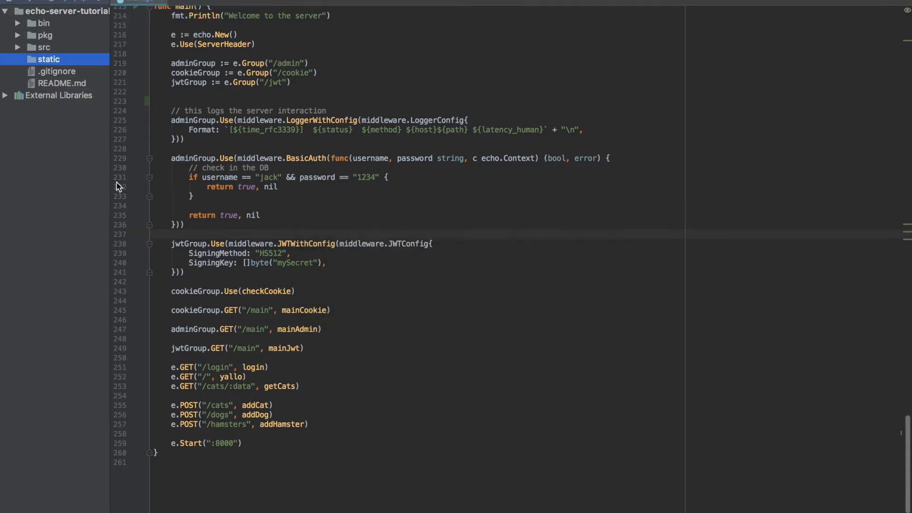
pyautogui.rightClick(49, 59)
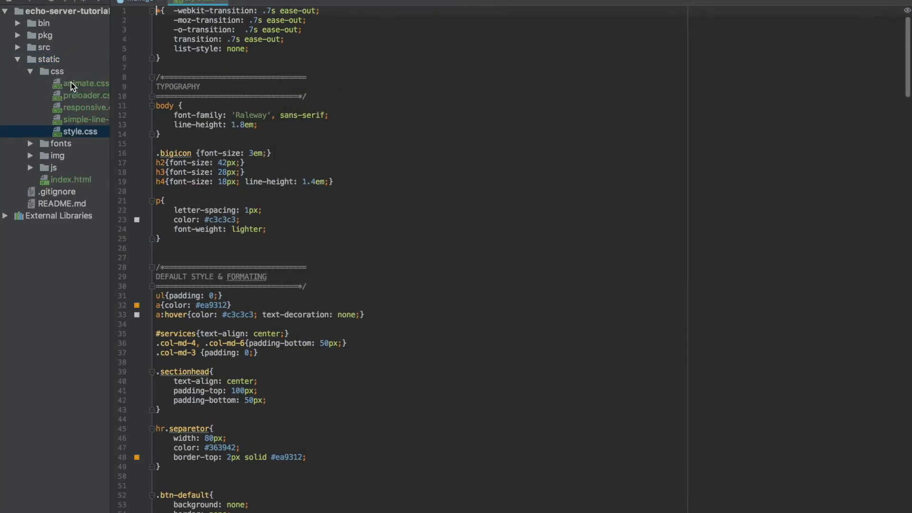
pyautogui.scroll(-3)
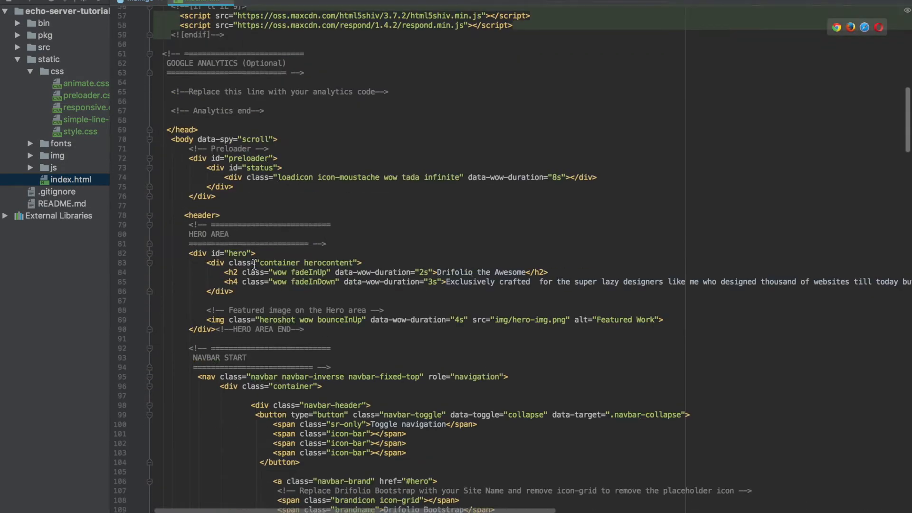
pyautogui.scroll(-3)
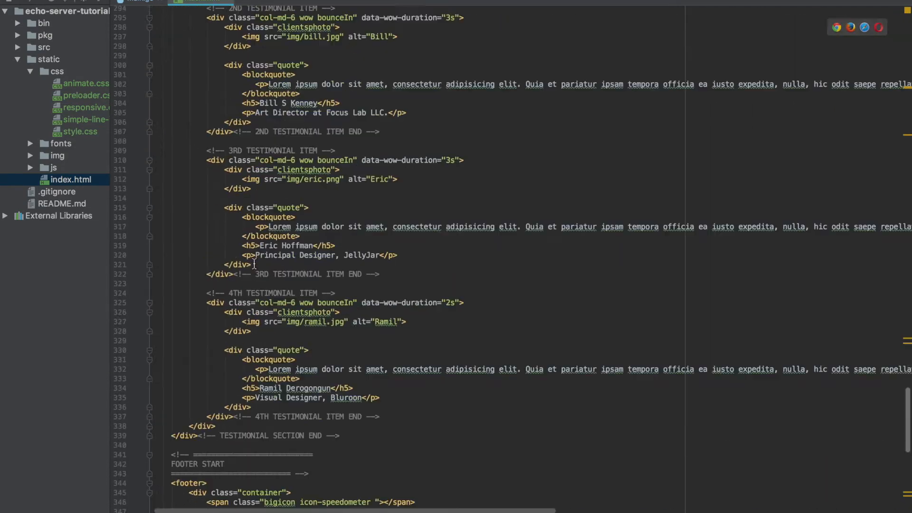
pyautogui.scroll(-3)
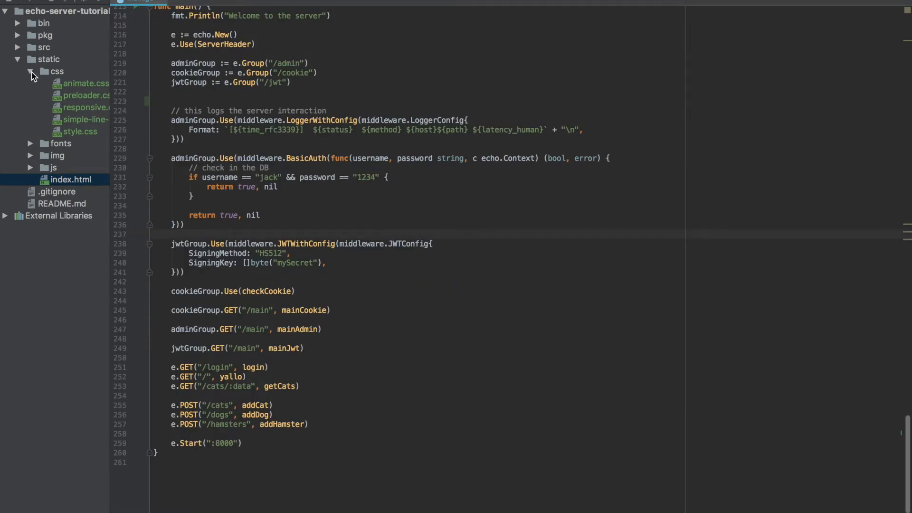
# Step: Add an e.Use(middleware.Static()) call to main, using autocomplete for middleware.Static
pyautogui.click(31, 72)
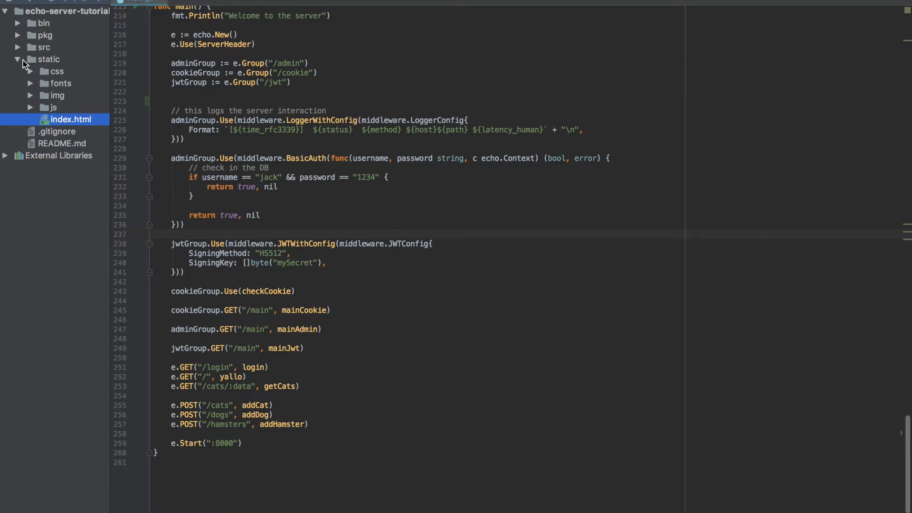
pyautogui.click(19, 47)
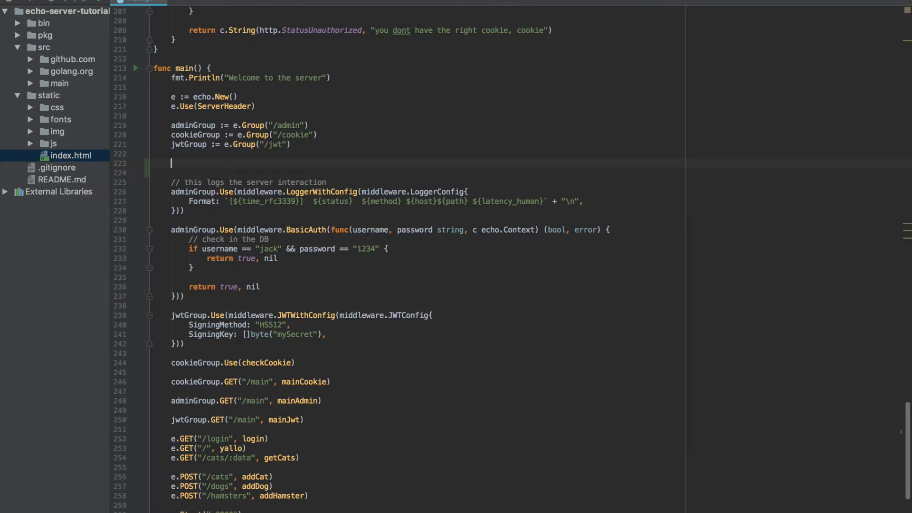
pyautogui.write('e')
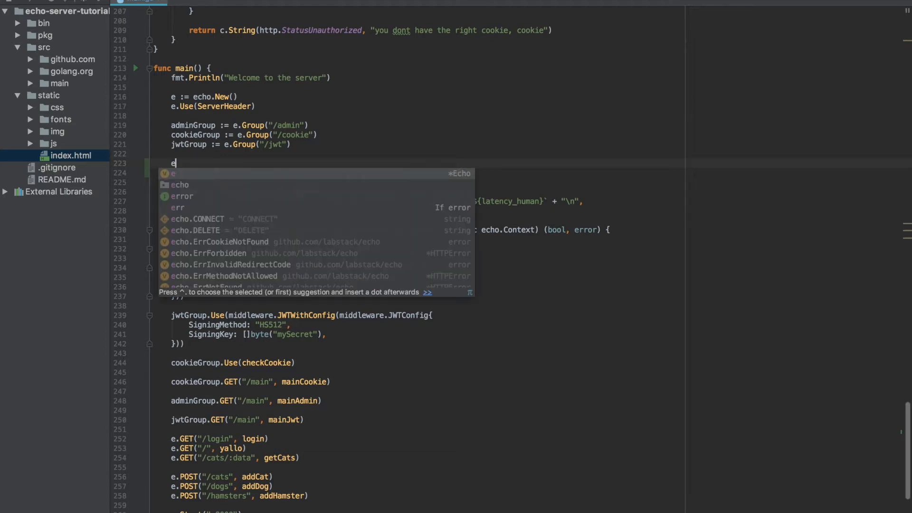
pyautogui.write('.')
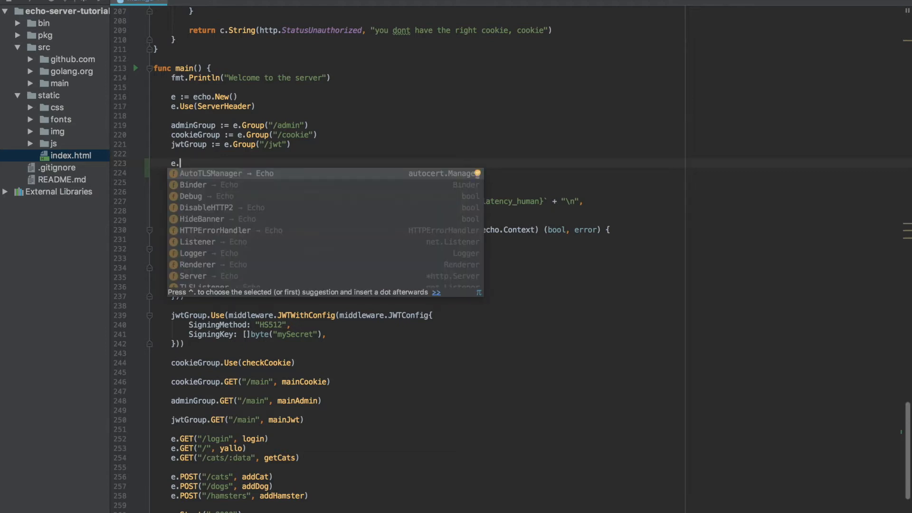
pyautogui.write('Use(')
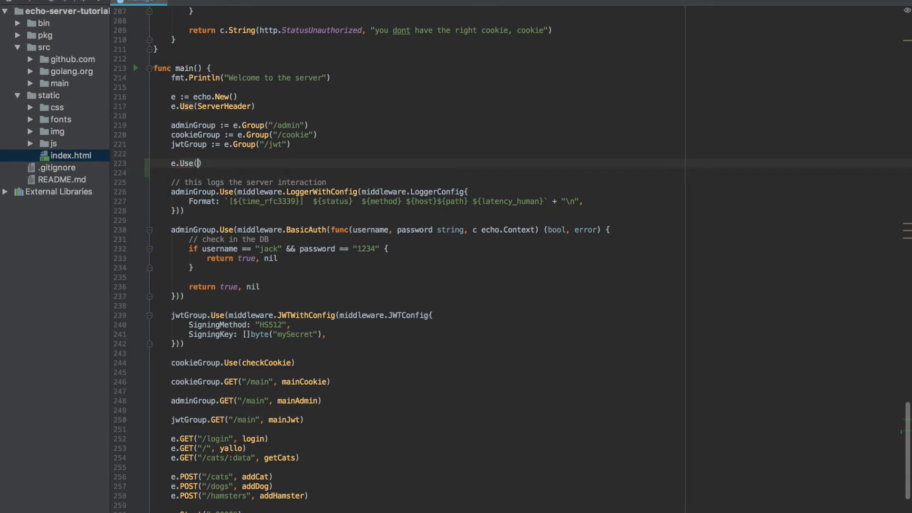
pyautogui.write('middlewa')
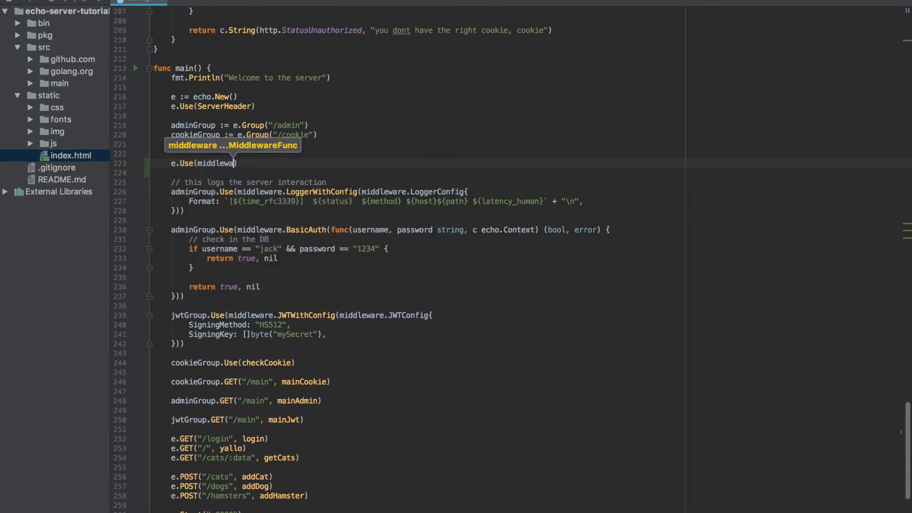
pyautogui.write('.')
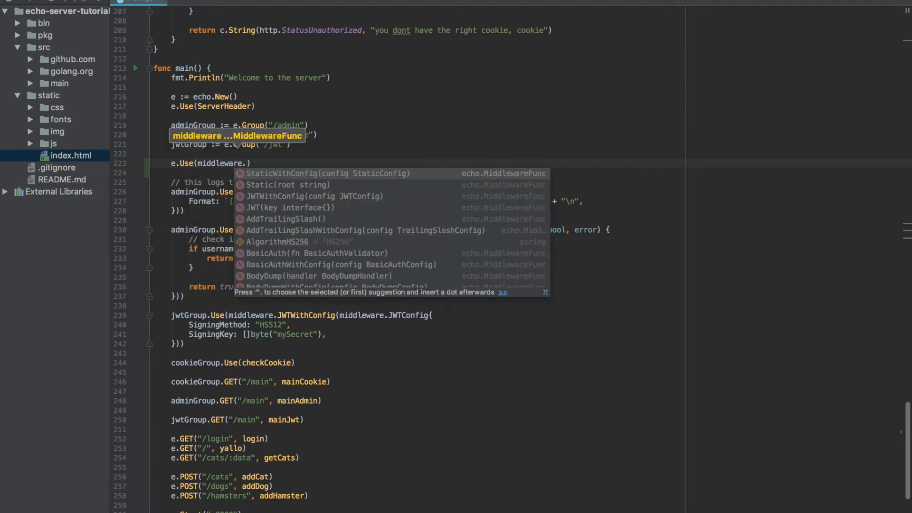
pyautogui.write('Stati')
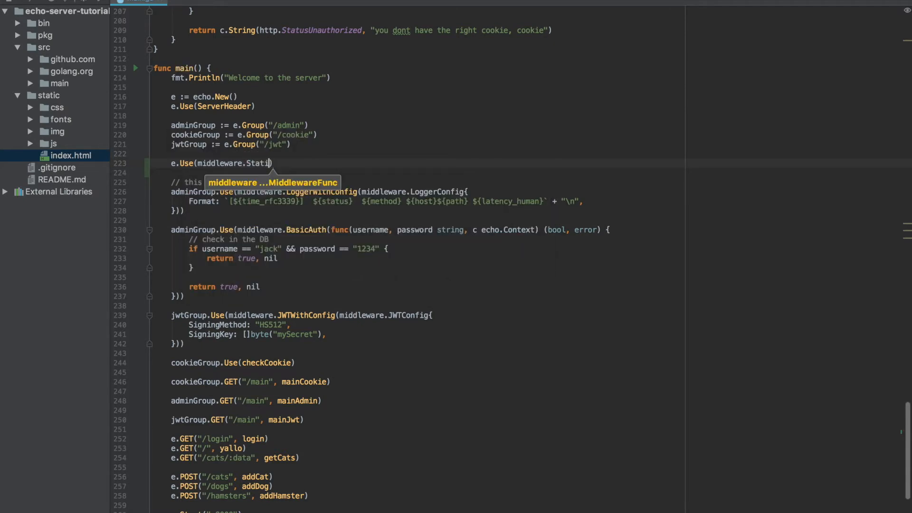
pyautogui.write('c()')
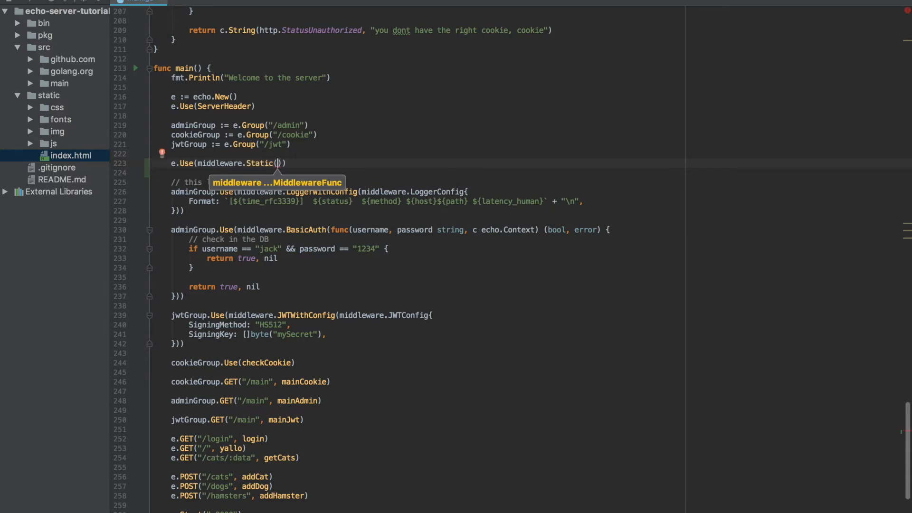
# Step: Pass "./" as the Static middleware's root directory
pyautogui.write('""')
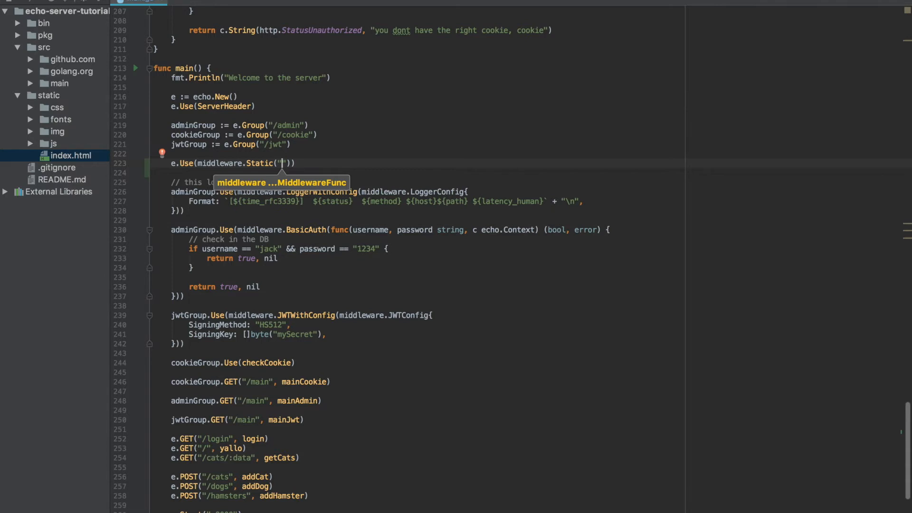
pyautogui.moveTo(46, 144)
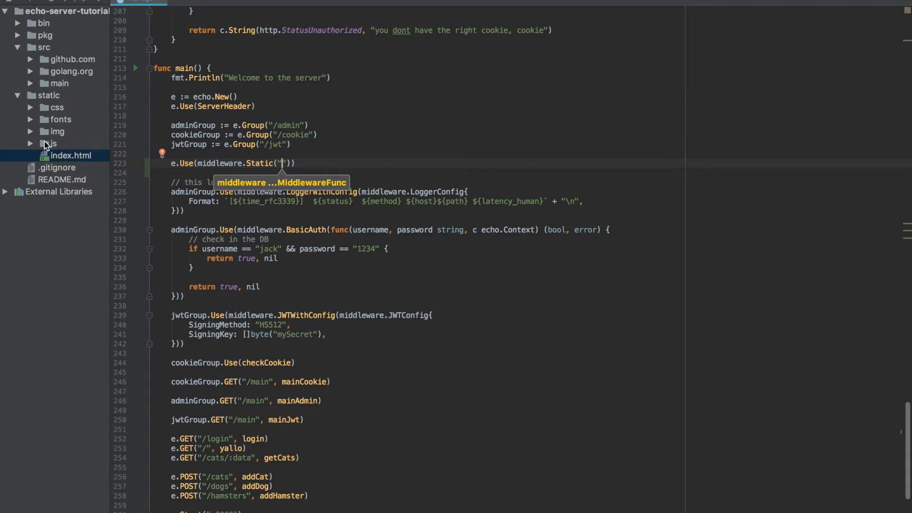
pyautogui.moveTo(66, 151)
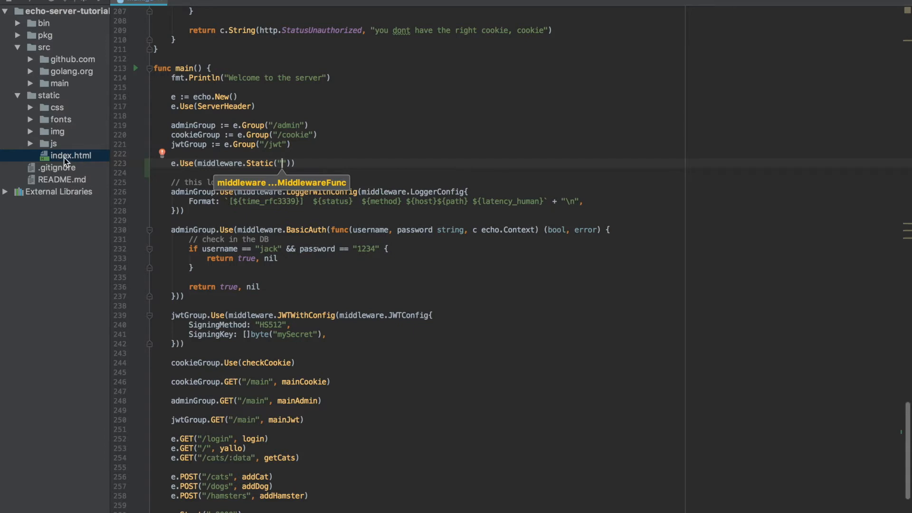
pyautogui.moveTo(57, 146)
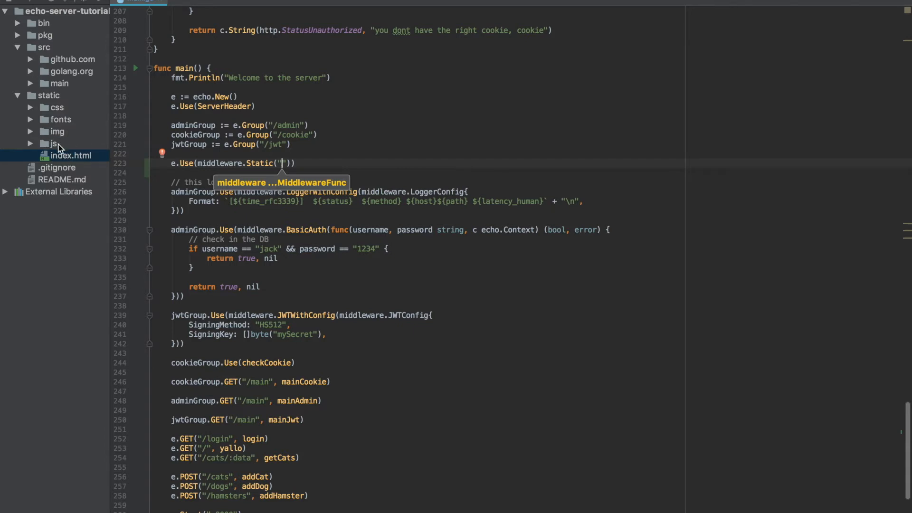
pyautogui.moveTo(48, 119)
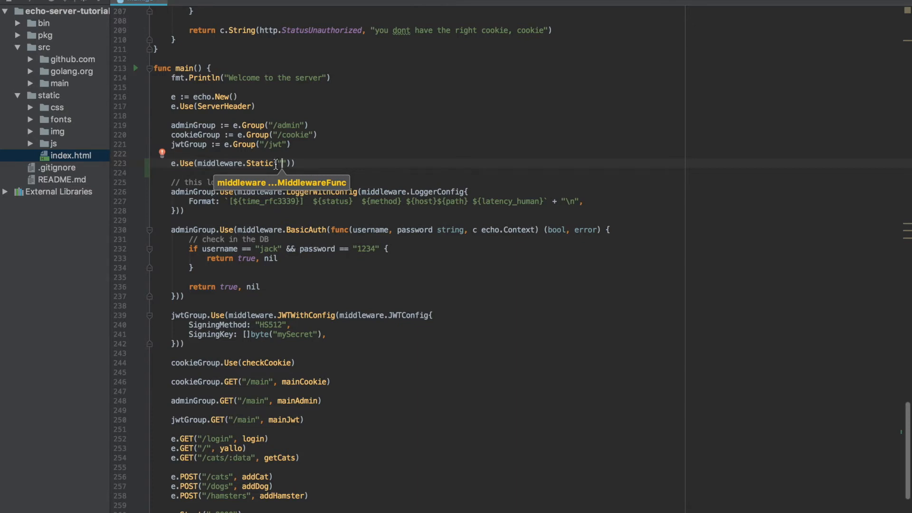
pyautogui.write('./')
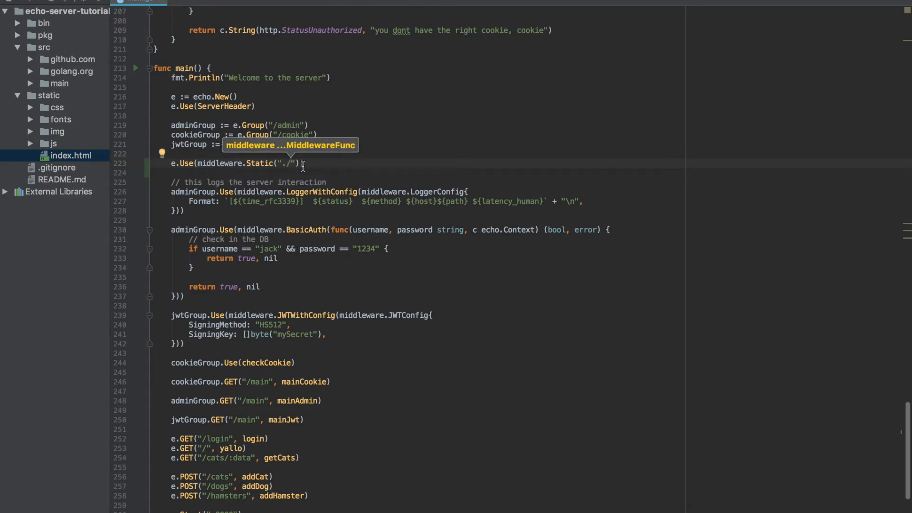
pyautogui.moveTo(60, 123)
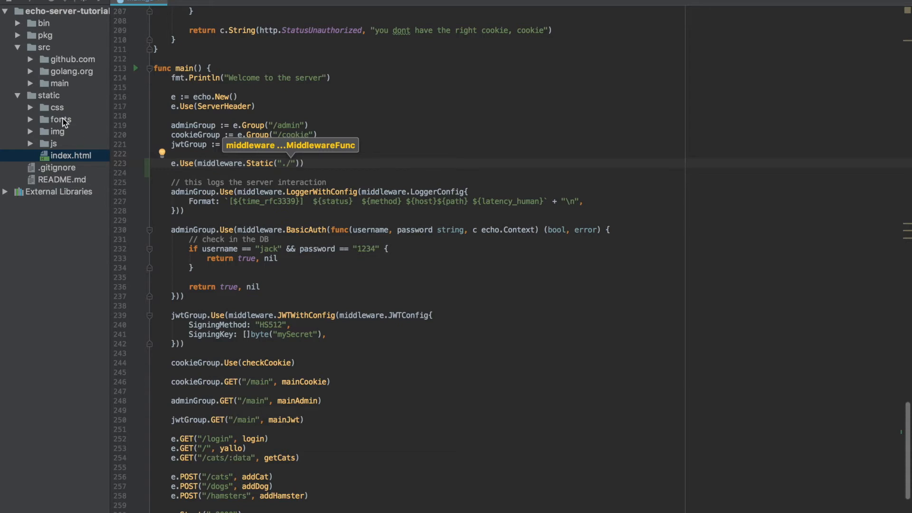
pyautogui.moveTo(235, 167)
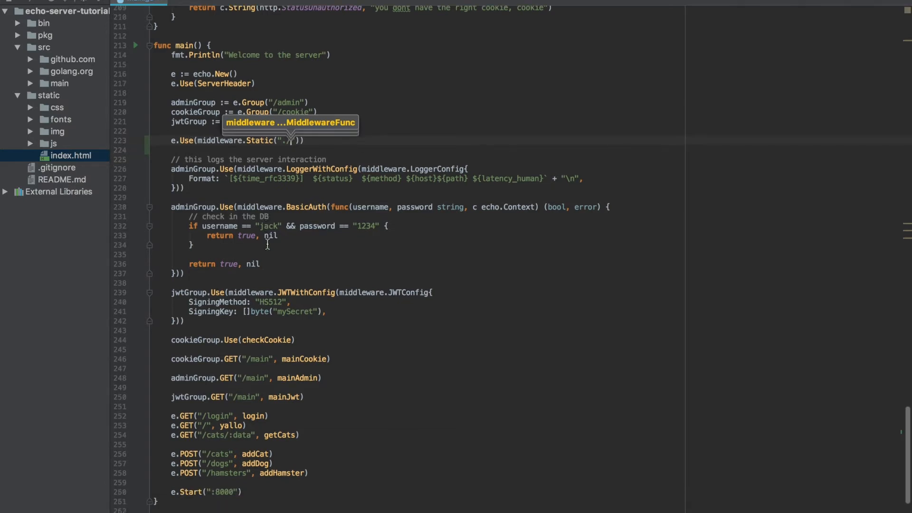
pyautogui.scroll(-3)
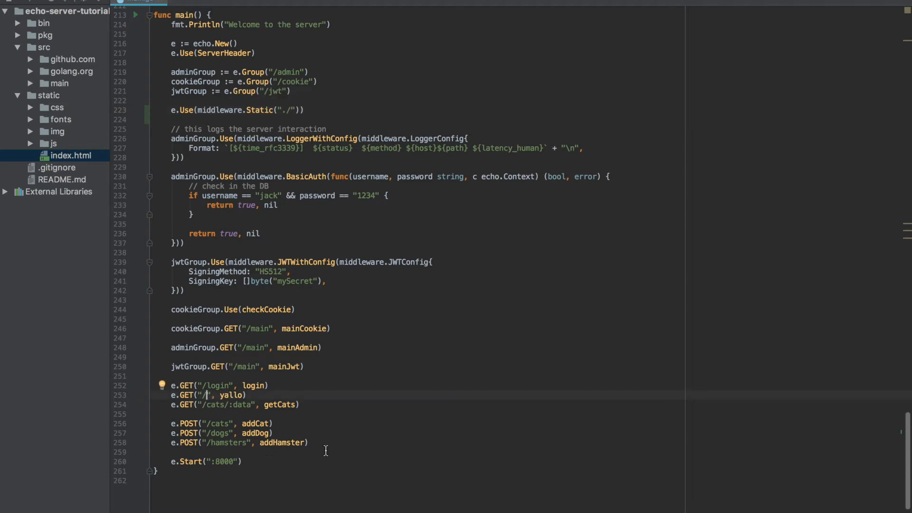
pyautogui.write('yell')
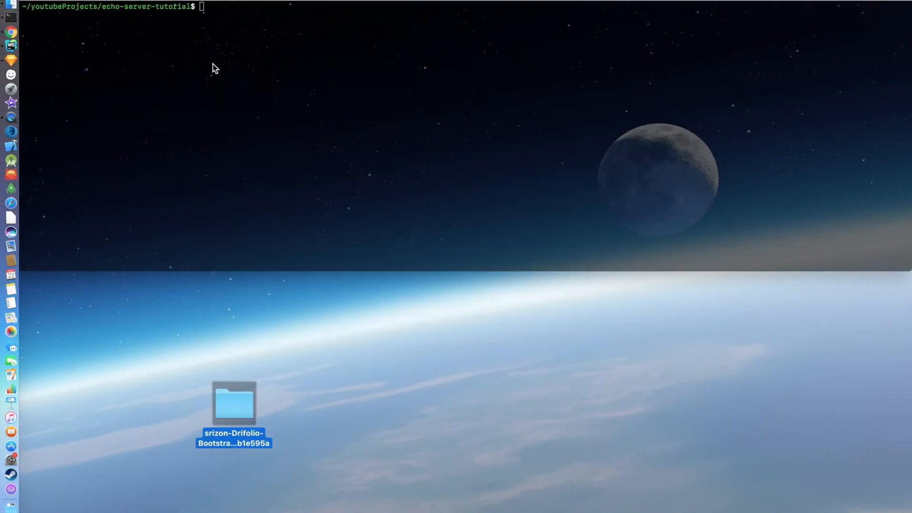
# Step: Set GOPATH to the project directory with export GOPATH=`pwd` and run go install main
pyautogui.write('exopr')
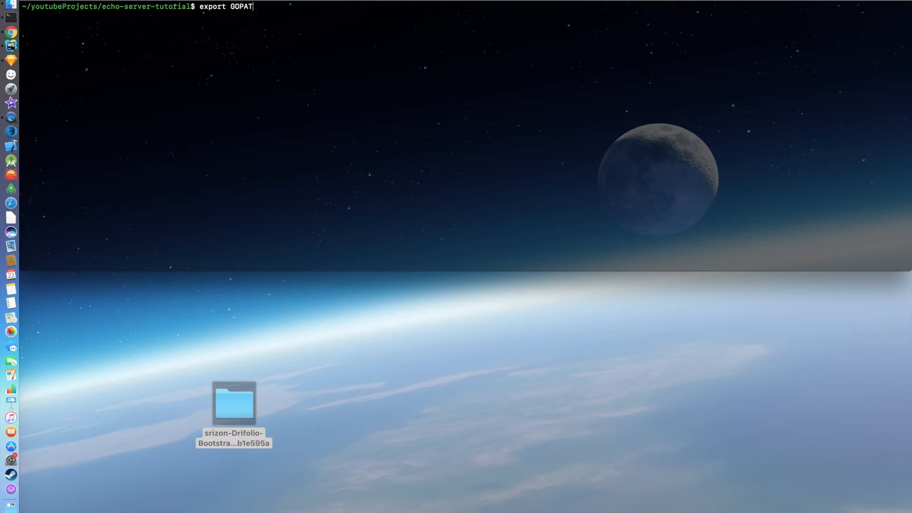
pyautogui.write('H=`p')
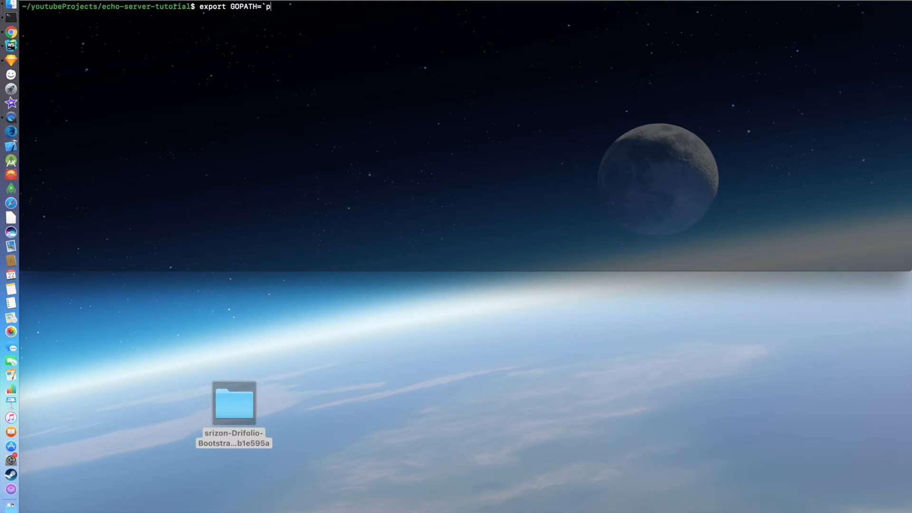
pyautogui.write('wd`')
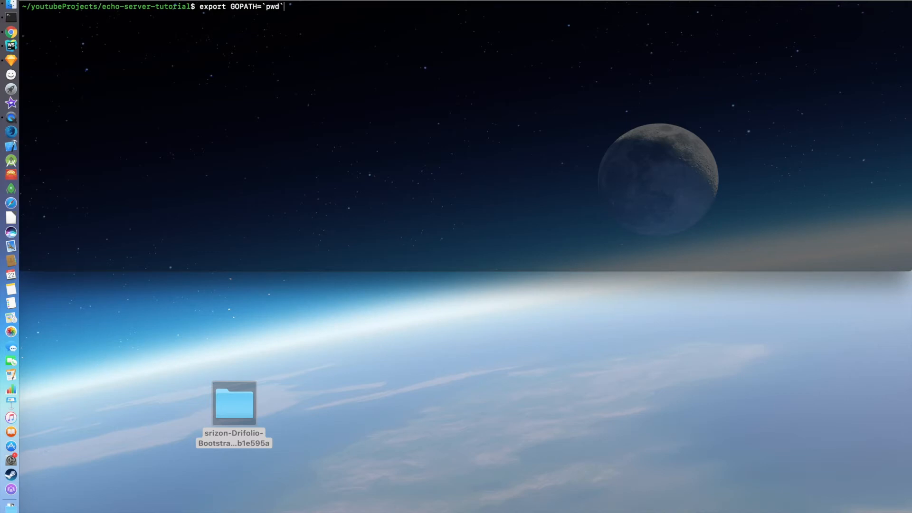
pyautogui.write('go install')
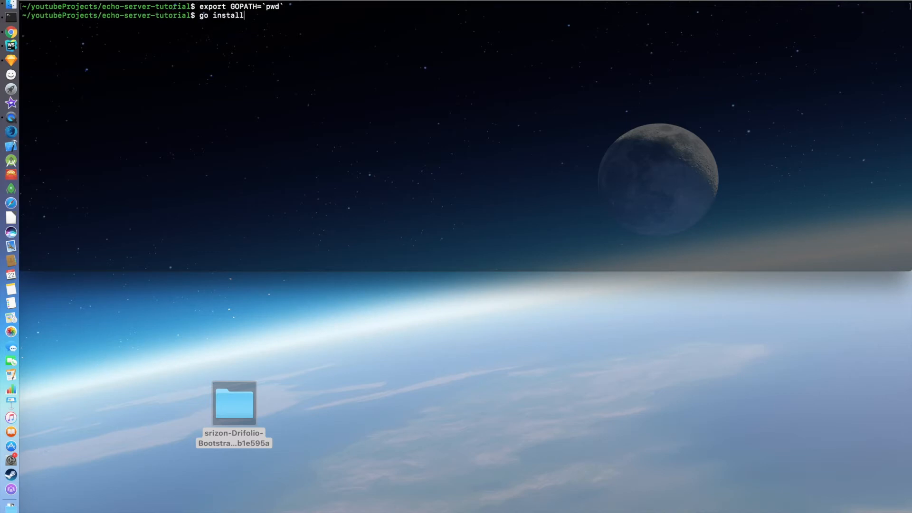
pyautogui.write('main')
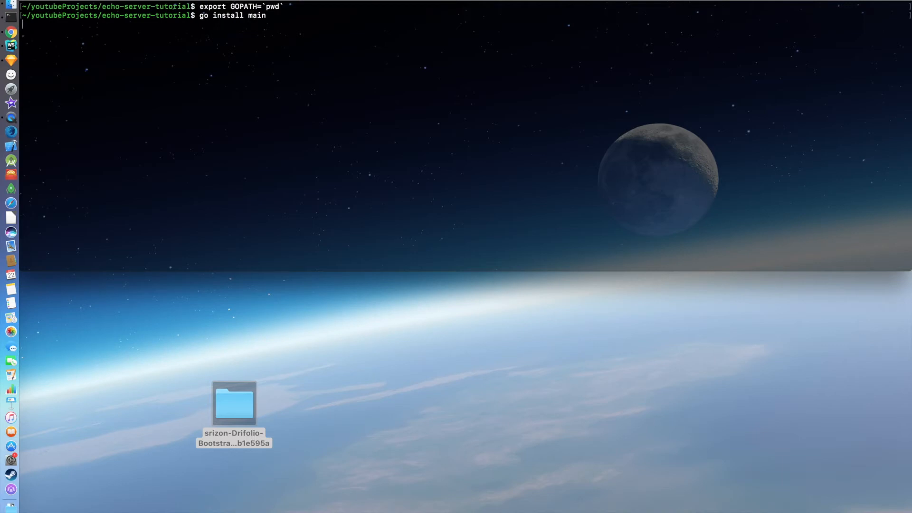
pyautogui.press('Return')
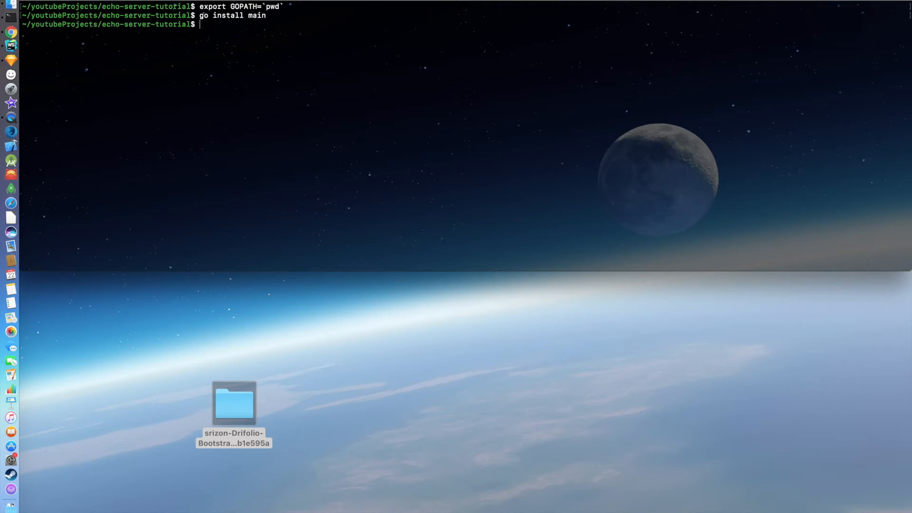
# Step: Copy bin/main into static/, change into static, and start typing ./main
pyautogui.write('cp')
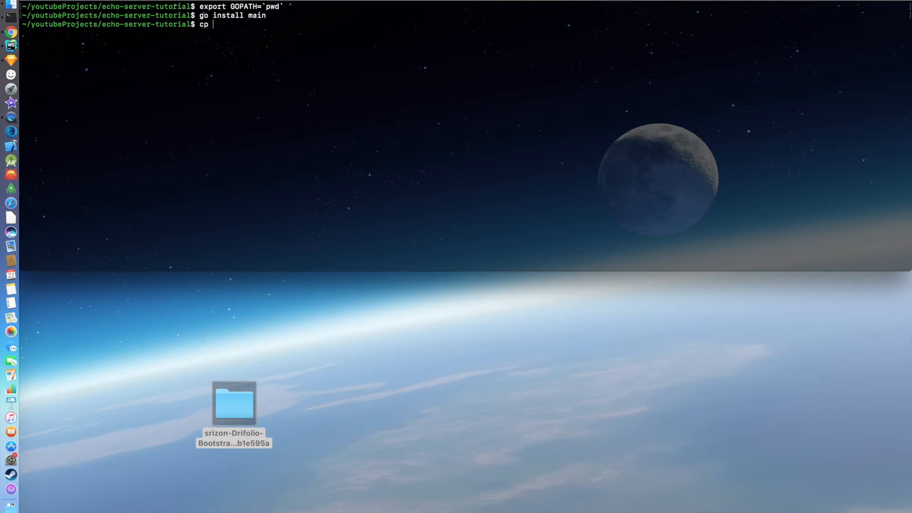
pyautogui.write('bin/main')
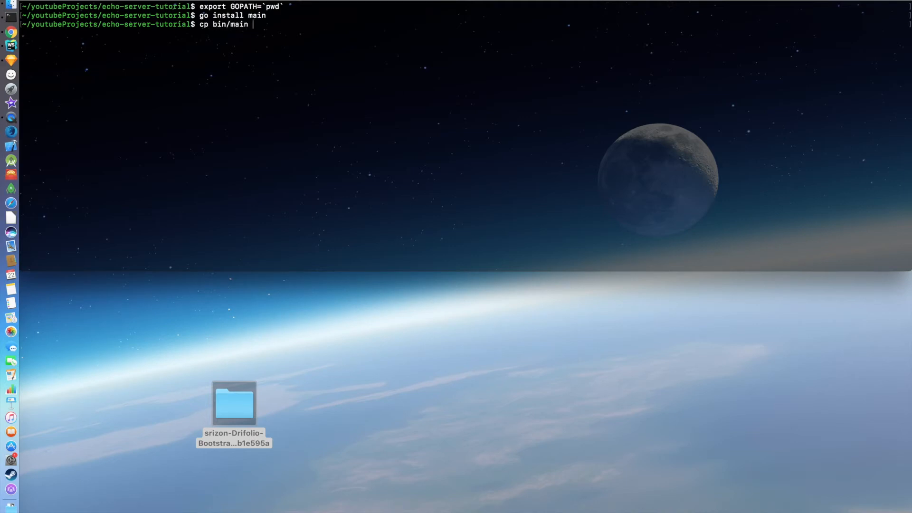
pyautogui.write('sta')
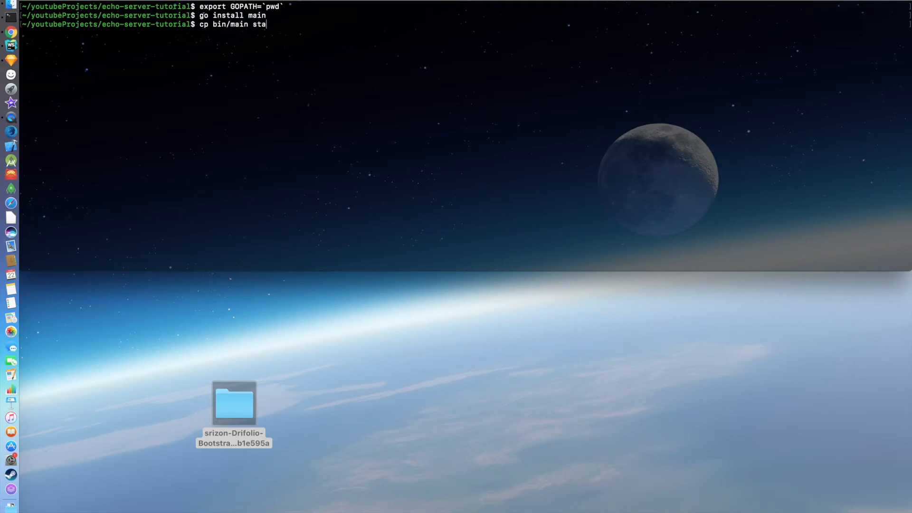
pyautogui.press('Enter')
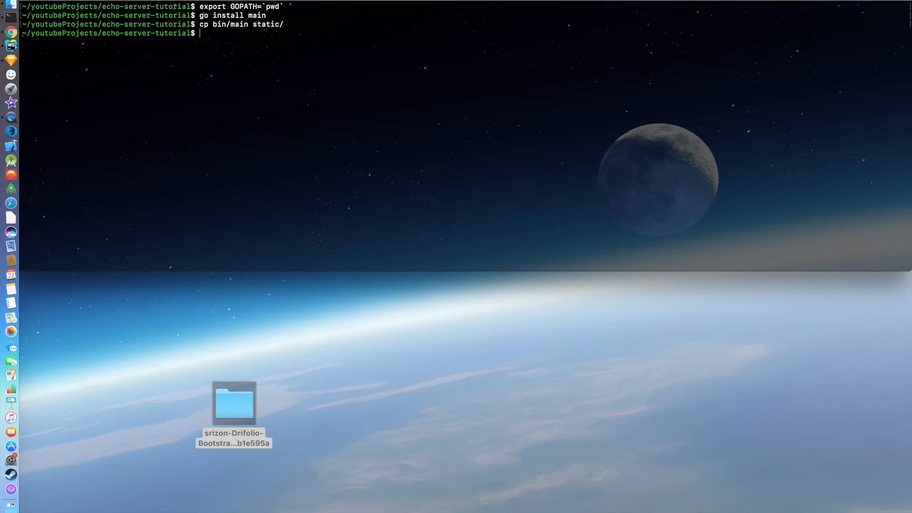
pyautogui.write('cd s')
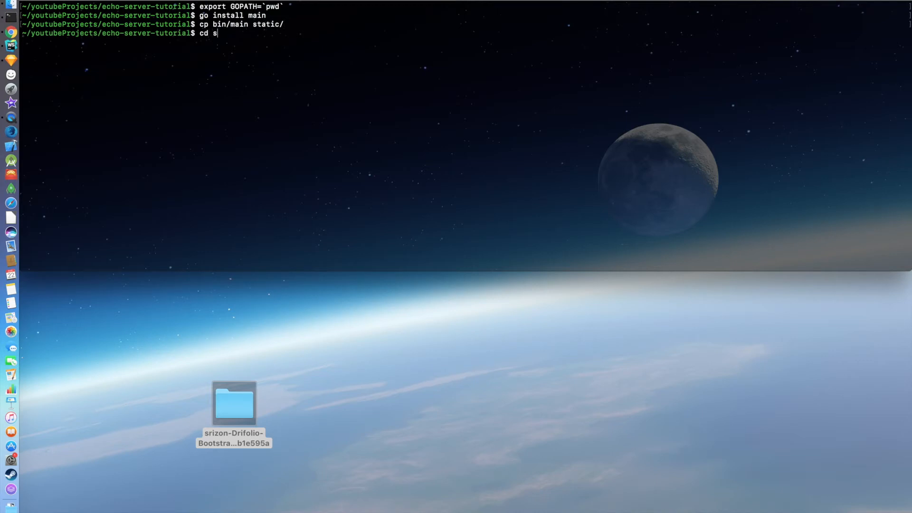
pyautogui.press('Return')
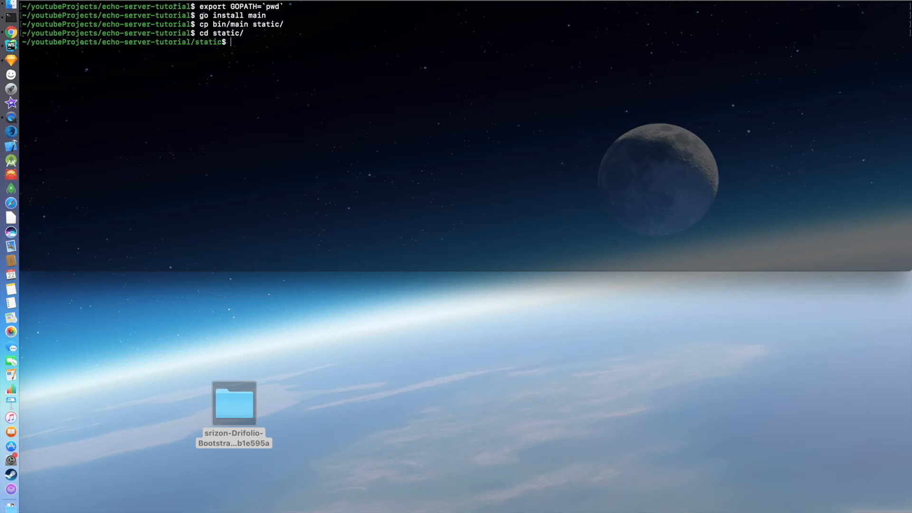
pyautogui.write('./m')
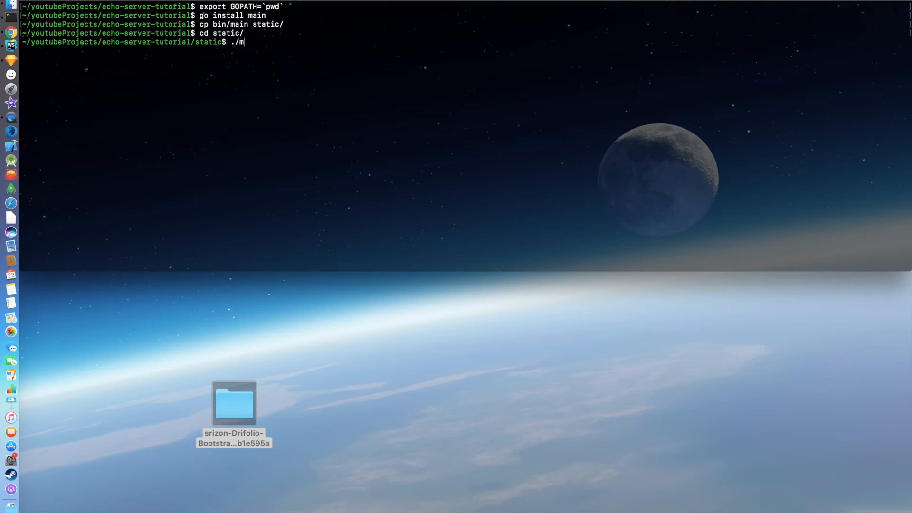
pyautogui.write('ain')
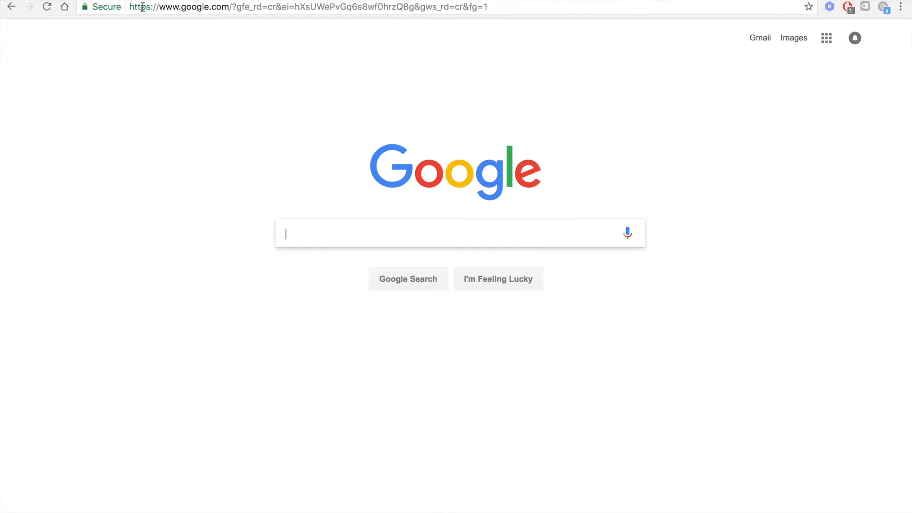
# Step: Load the Drifolio site at localhost:8000 and scroll down the page
pyautogui.write('localhost:3000')
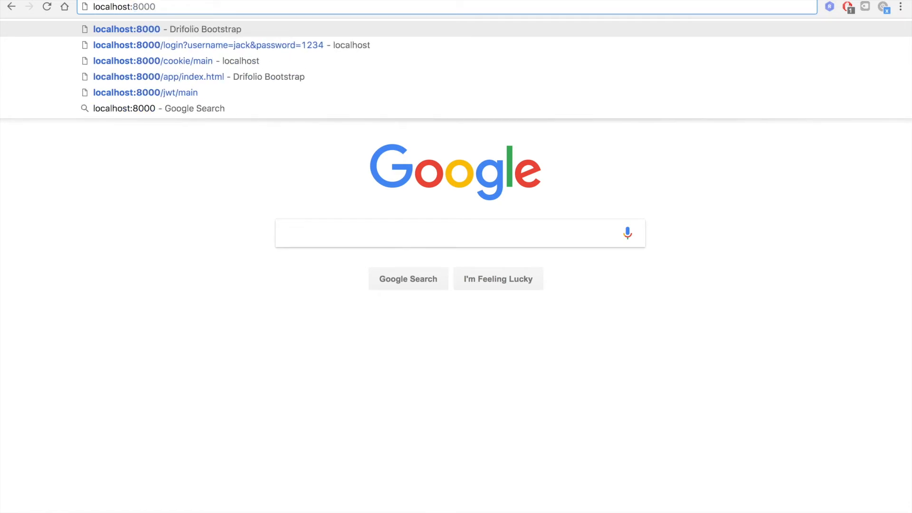
pyautogui.write('/')
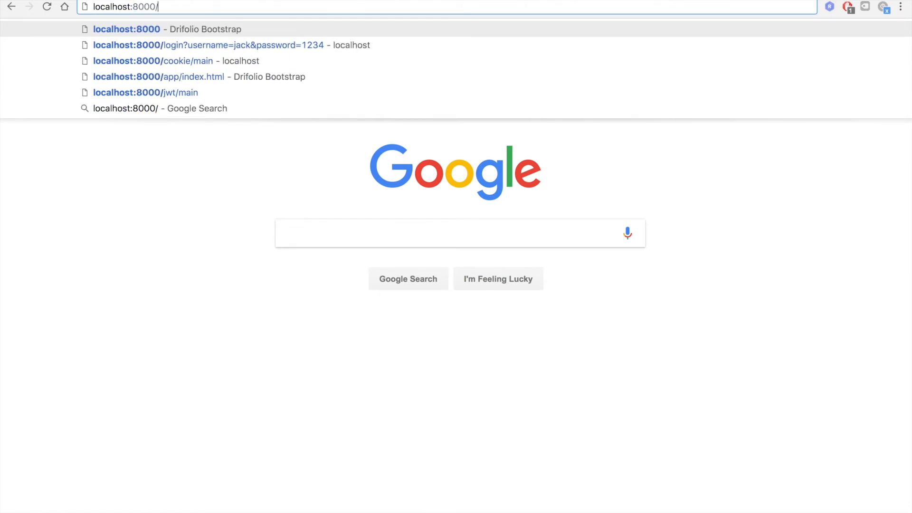
pyautogui.press('Enter')
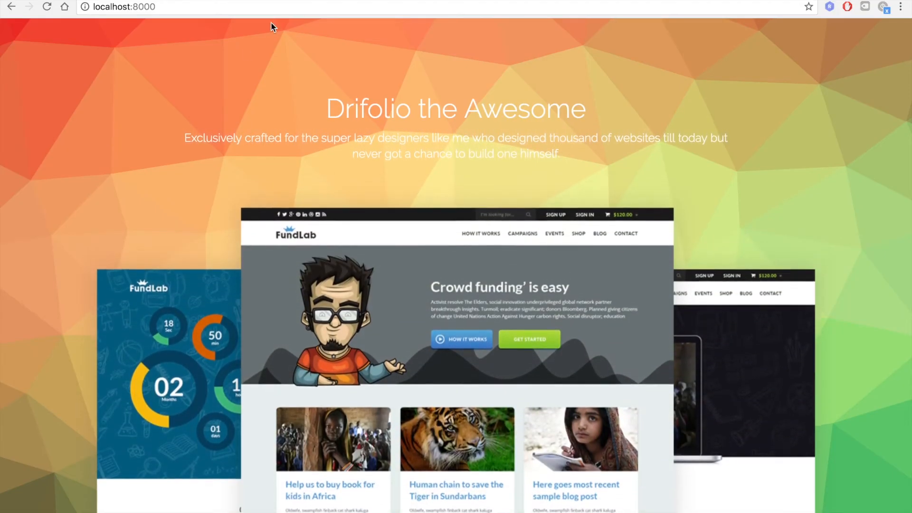
pyautogui.scroll(-3)
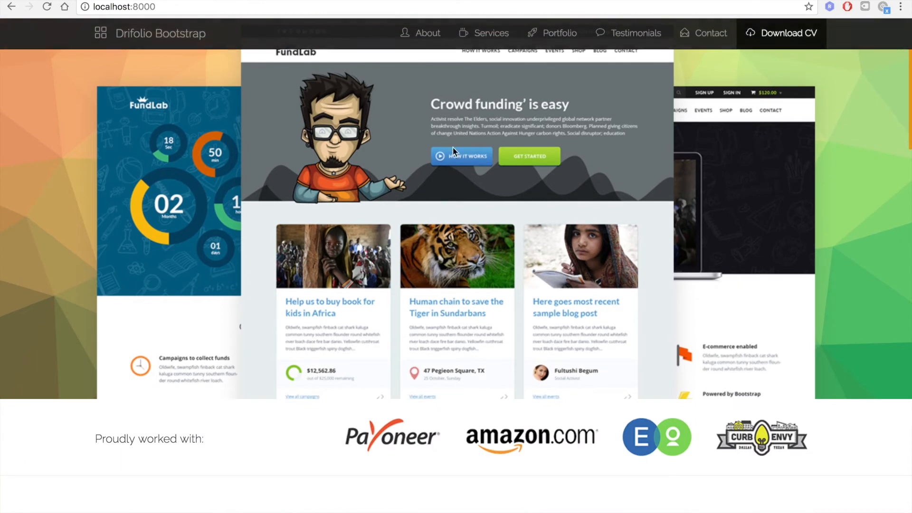
# Step: Jump through the About, Testimonials and Services sections via the top navigation
pyautogui.click(427, 33)
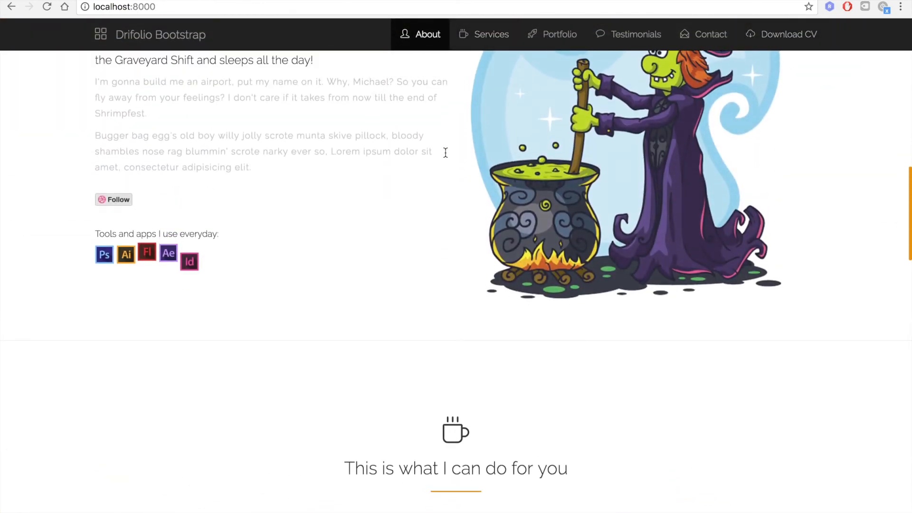
pyautogui.click(491, 34)
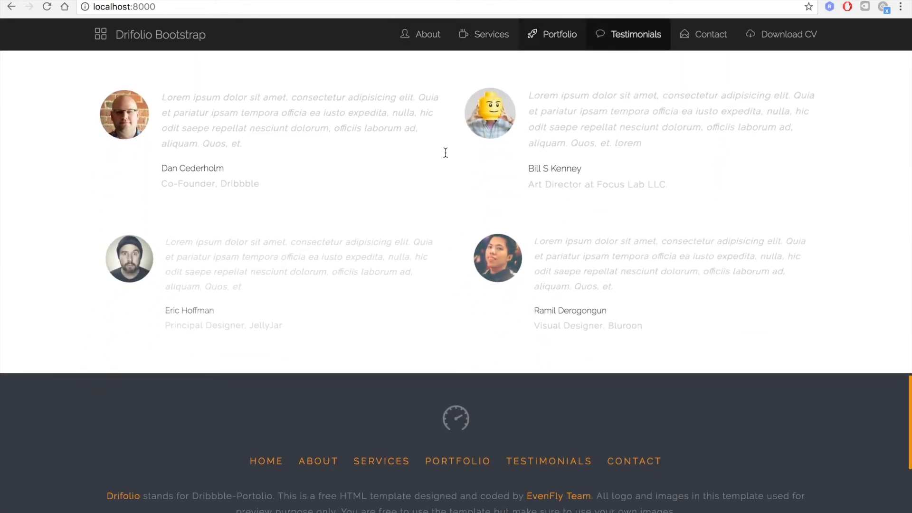
pyautogui.scroll(-3)
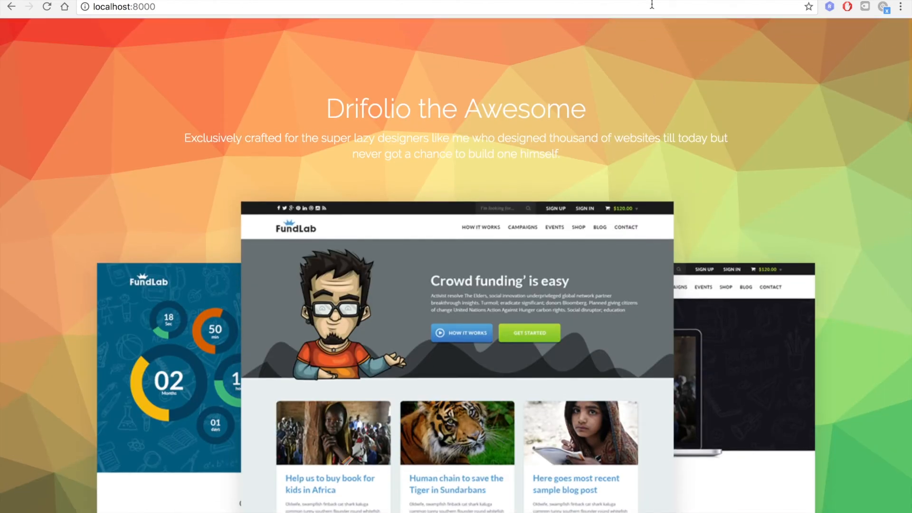
pyautogui.scroll(-3)
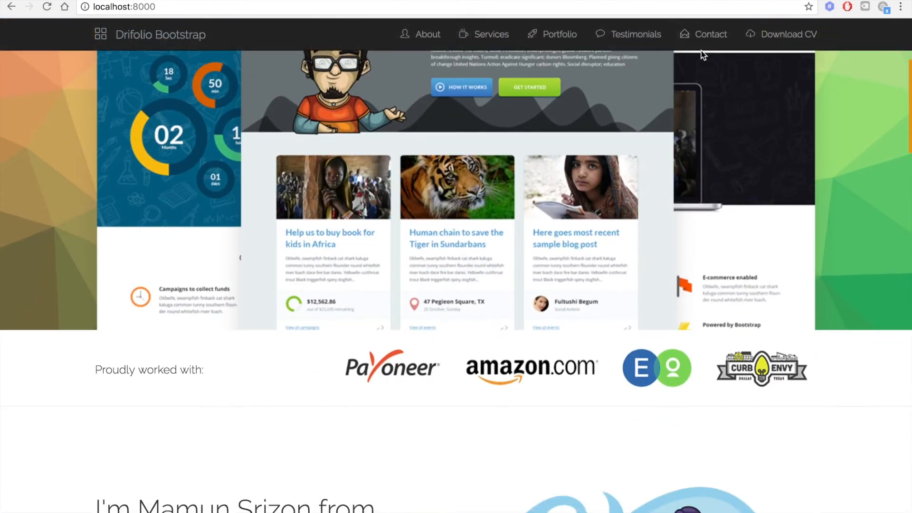
pyautogui.scroll(-3)
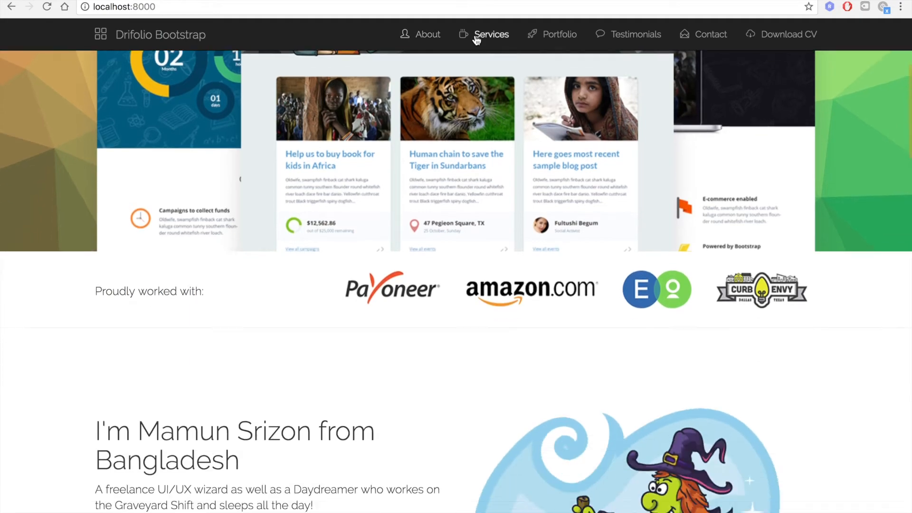
pyautogui.click(560, 35)
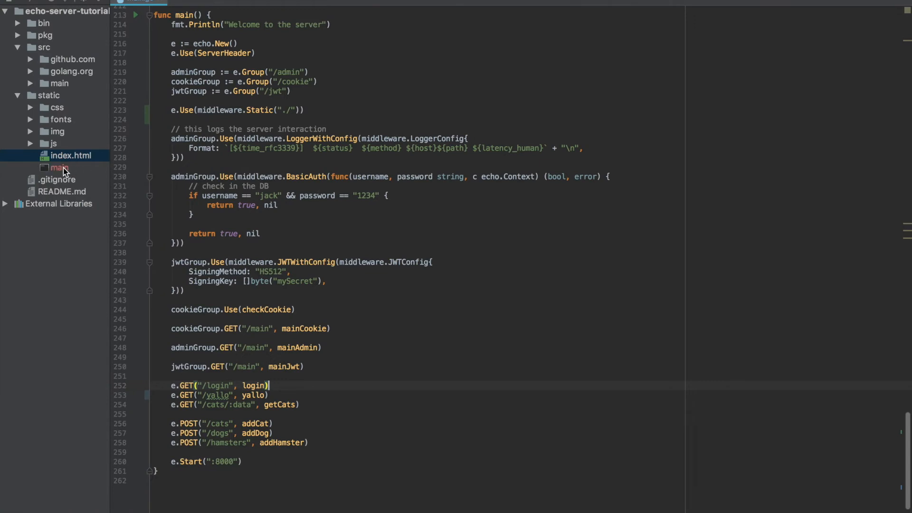
pyautogui.moveTo(57, 109)
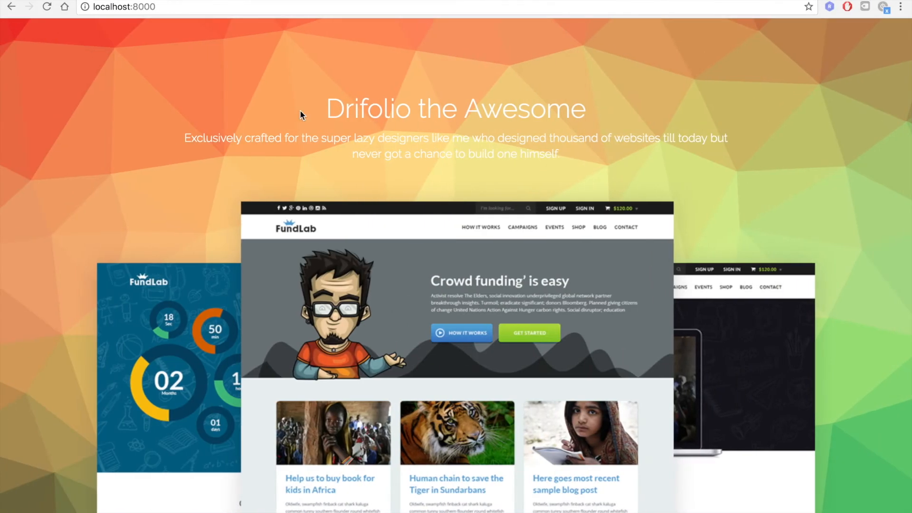
# Step: Request localhost:8000/main, then cancel saving the offered server binary
pyautogui.click(133, 6)
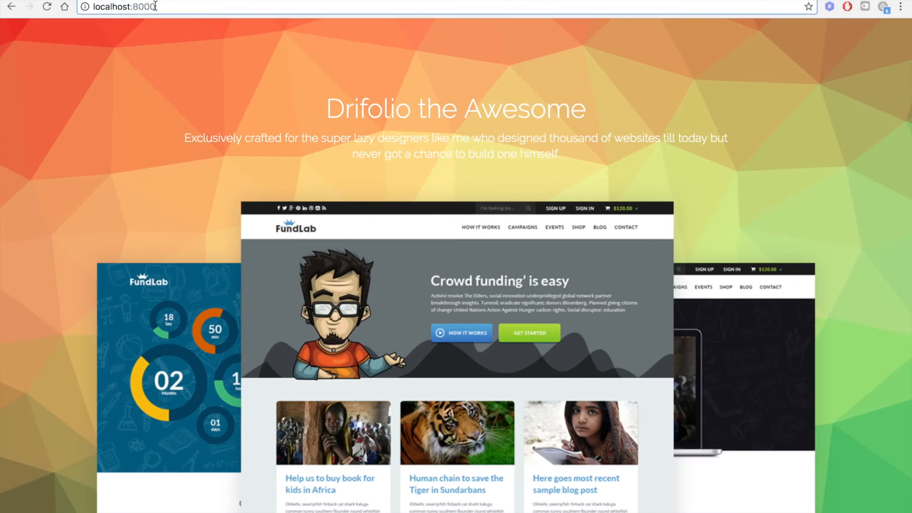
pyautogui.write('/main')
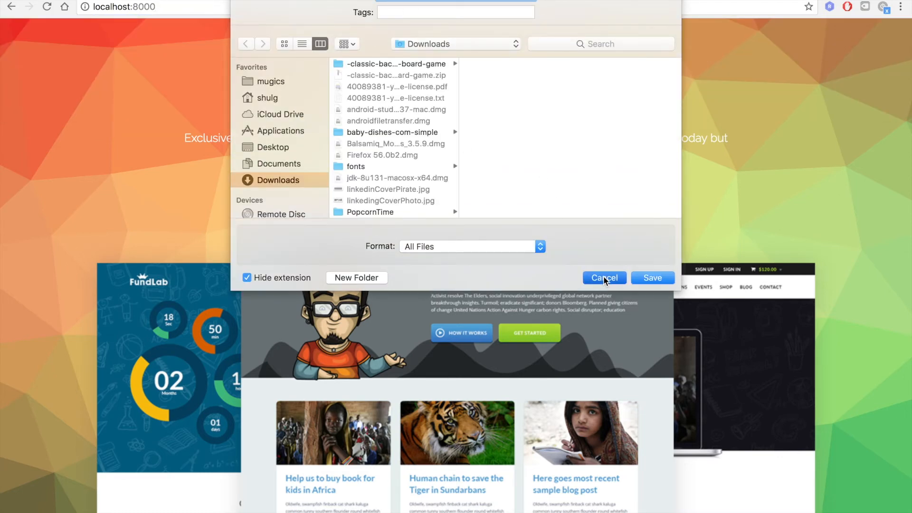
pyautogui.click(605, 278)
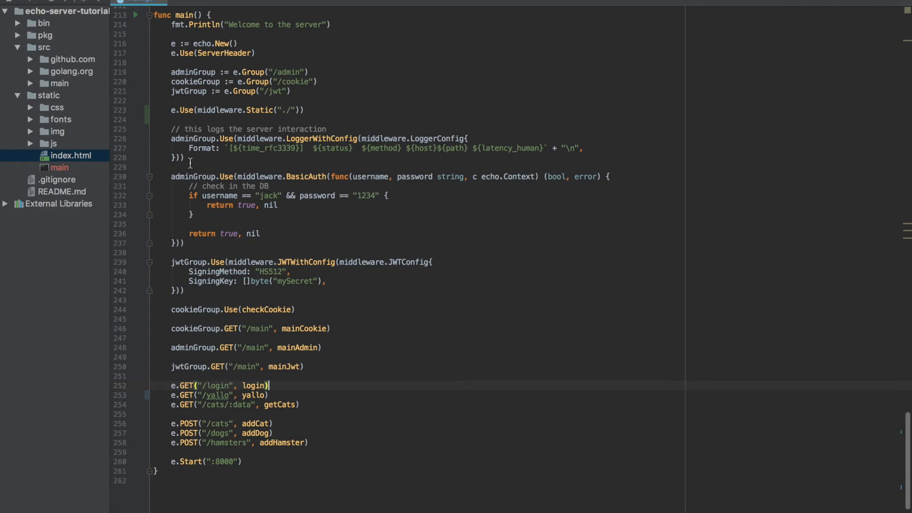
pyautogui.moveTo(34, 44)
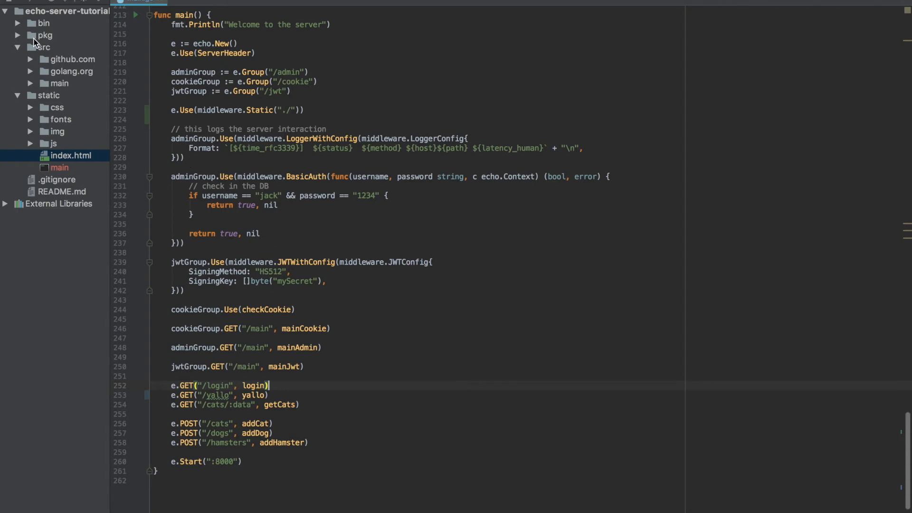
pyautogui.moveTo(256, 211)
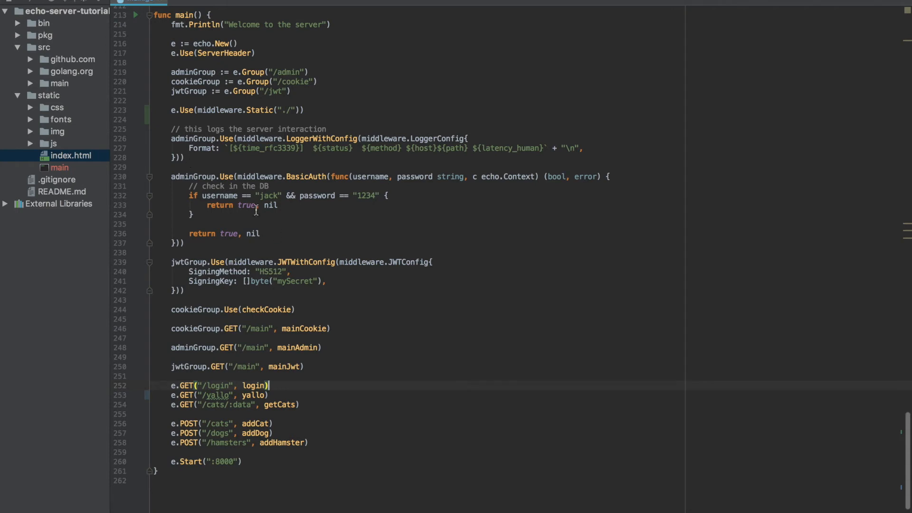
pyautogui.moveTo(287, 299)
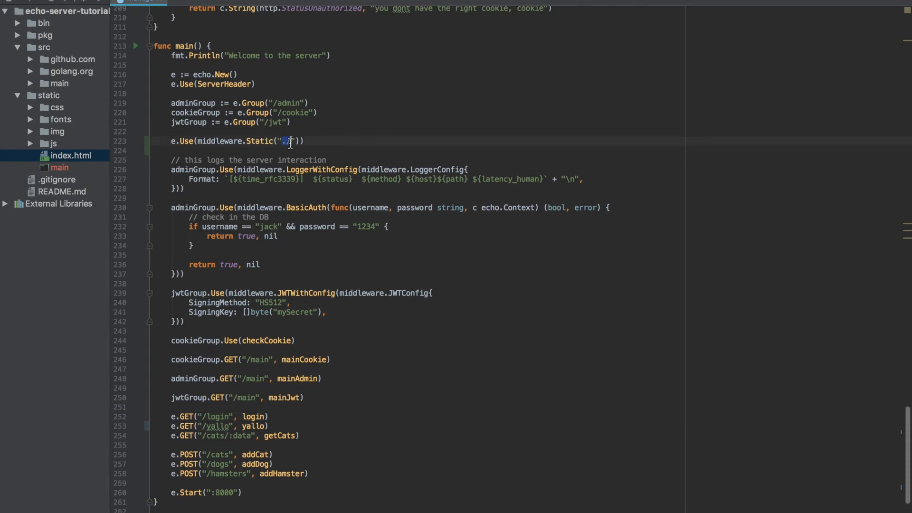
# Step: Change the Static middleware argument from "./" to "../static"
pyautogui.write('../')
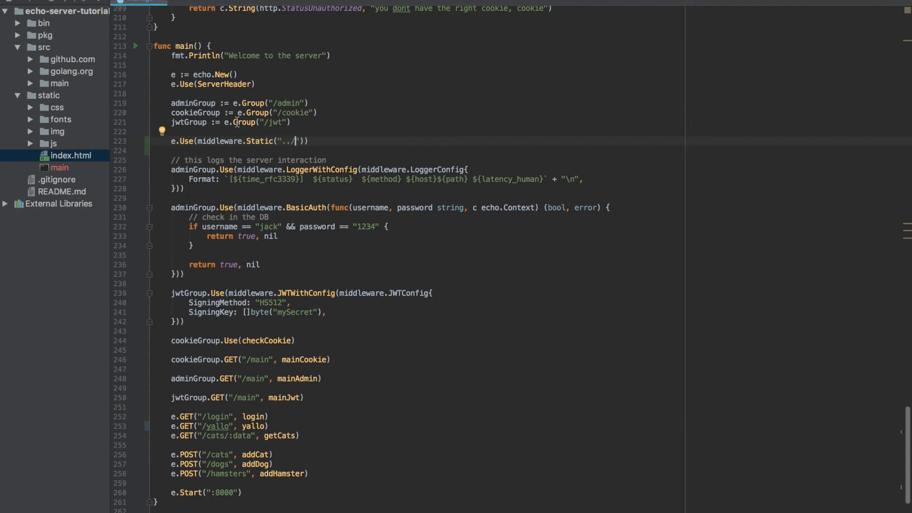
pyautogui.write('static')
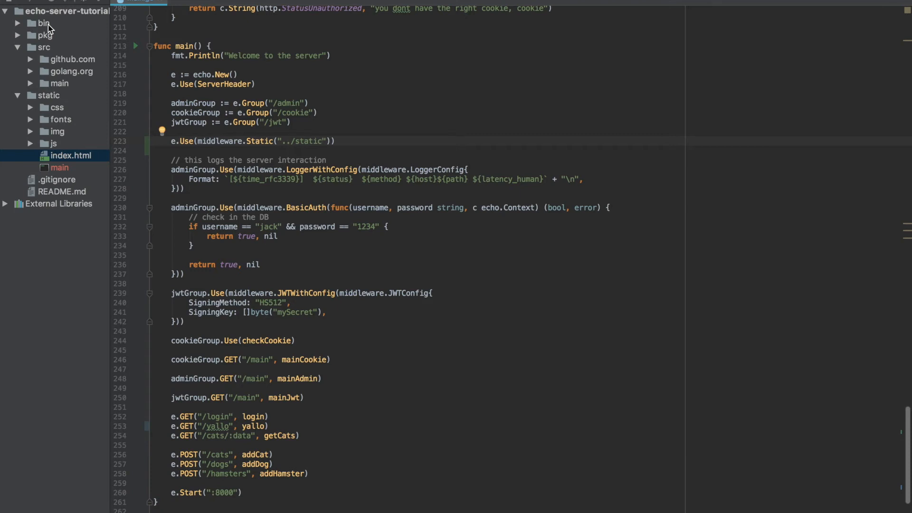
pyautogui.moveTo(43, 105)
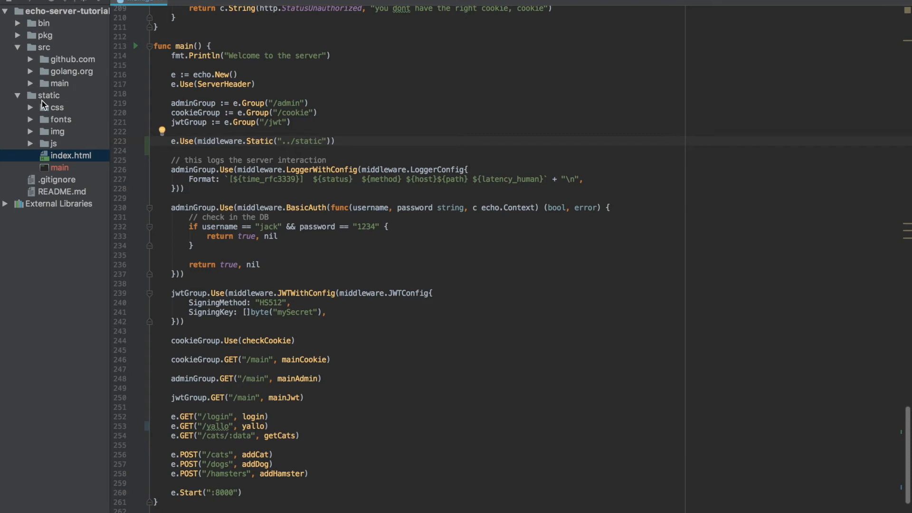
pyautogui.moveTo(57, 123)
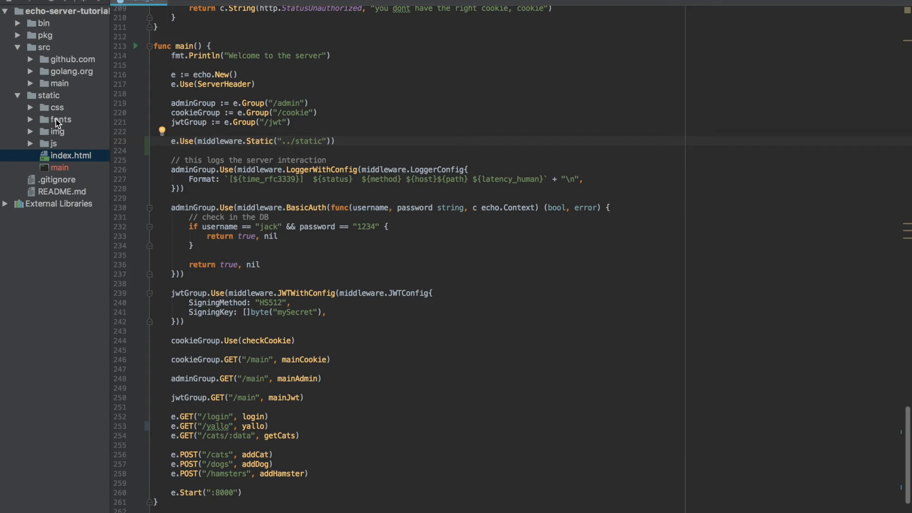
pyautogui.moveTo(59, 145)
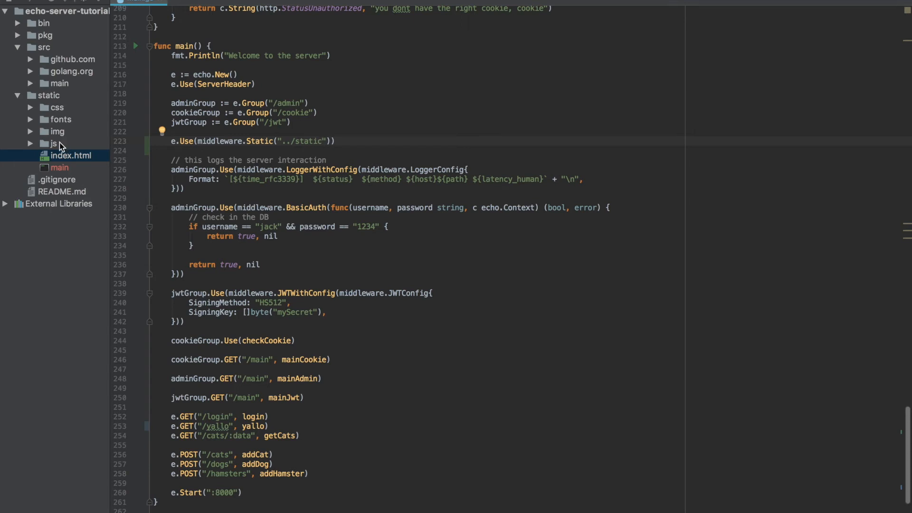
pyautogui.moveTo(77, 131)
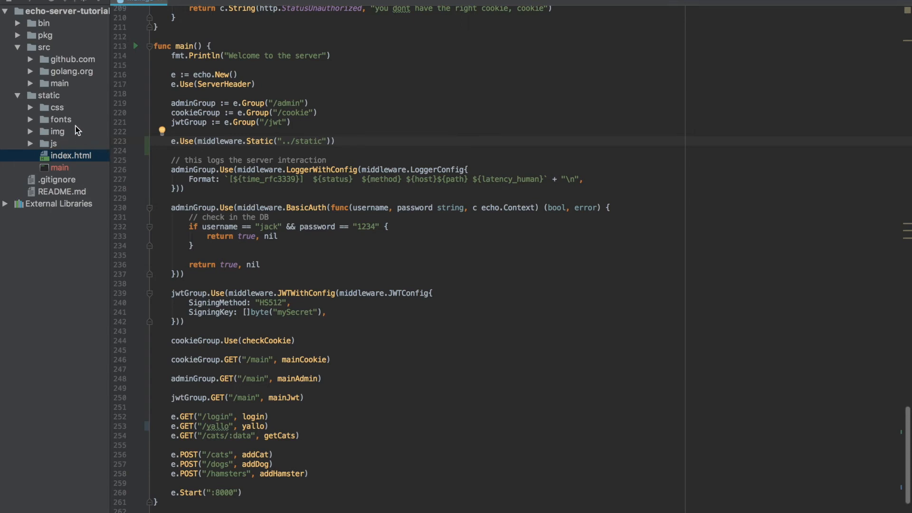
pyautogui.moveTo(84, 155)
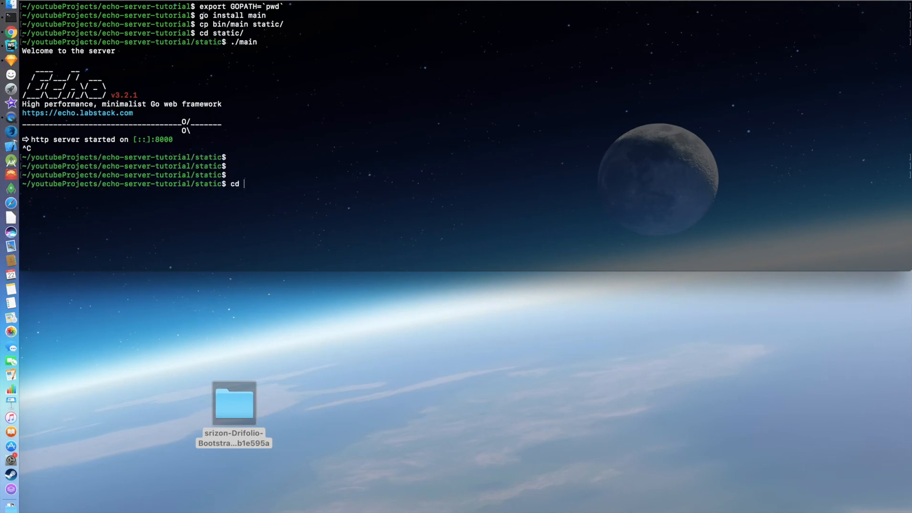
# Step: Return to the project root with cd ../ and rebuild with go install main
pyautogui.write('..')
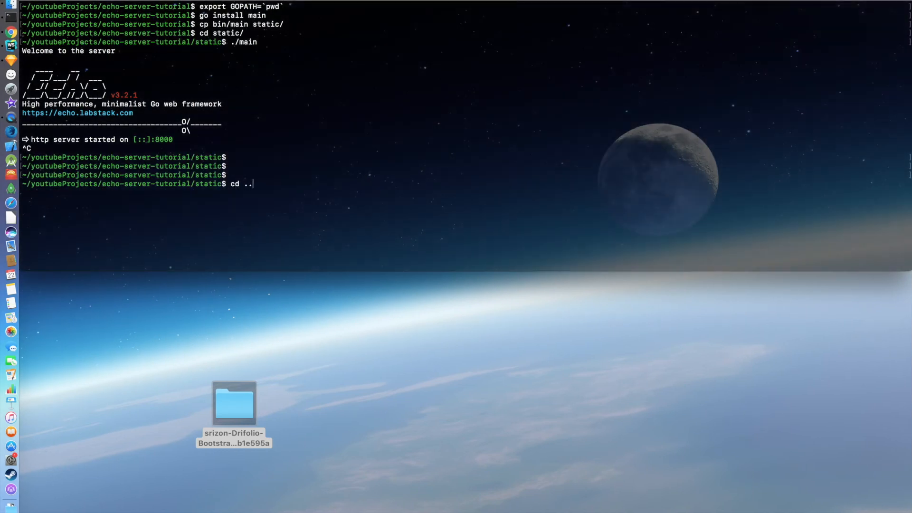
pyautogui.write('go insta')
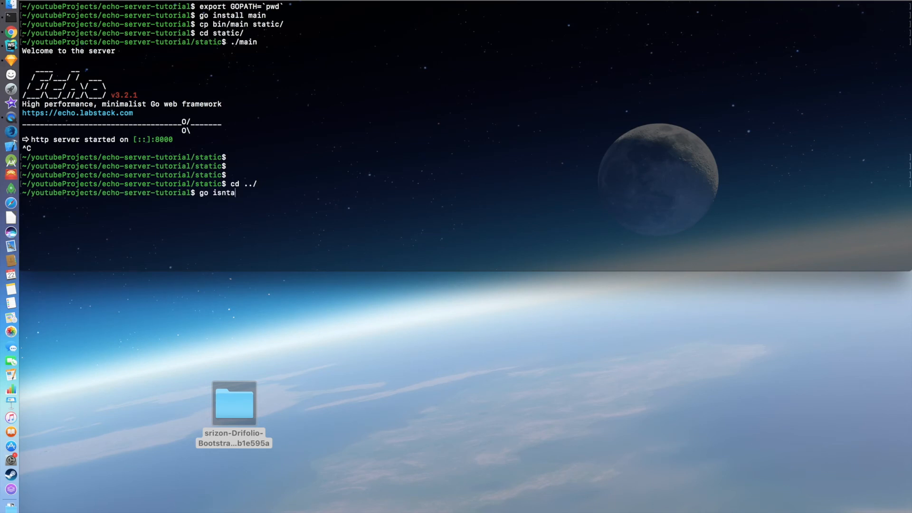
pyautogui.write('install mai')
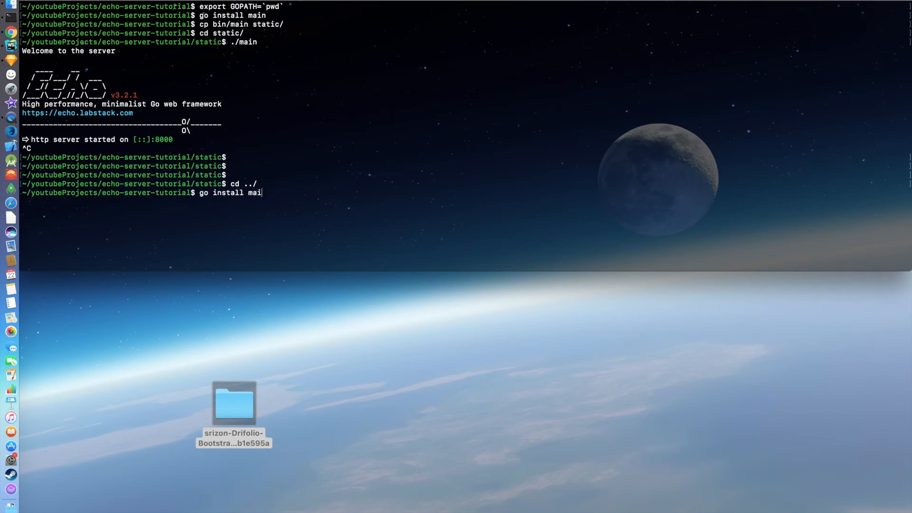
pyautogui.press('Return')
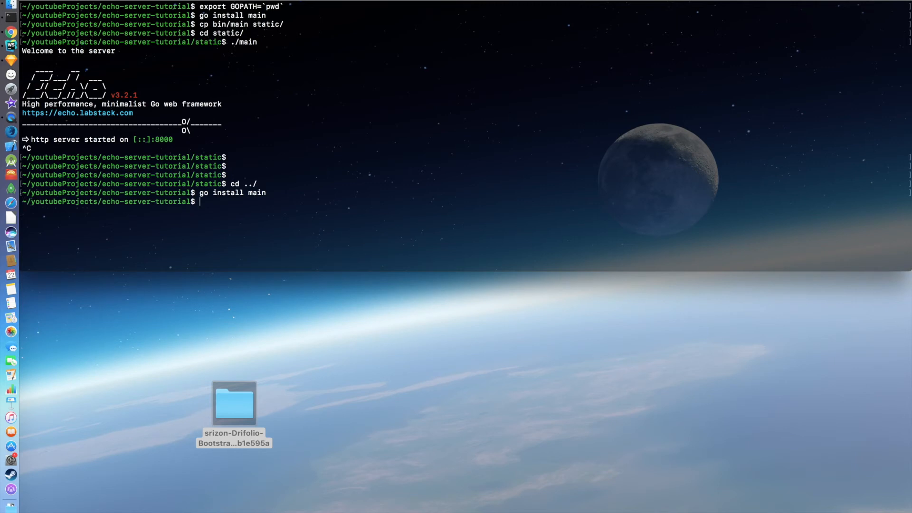
# Step: Delete static/main, move into bin/, and run ./main
pyautogui.write('rm')
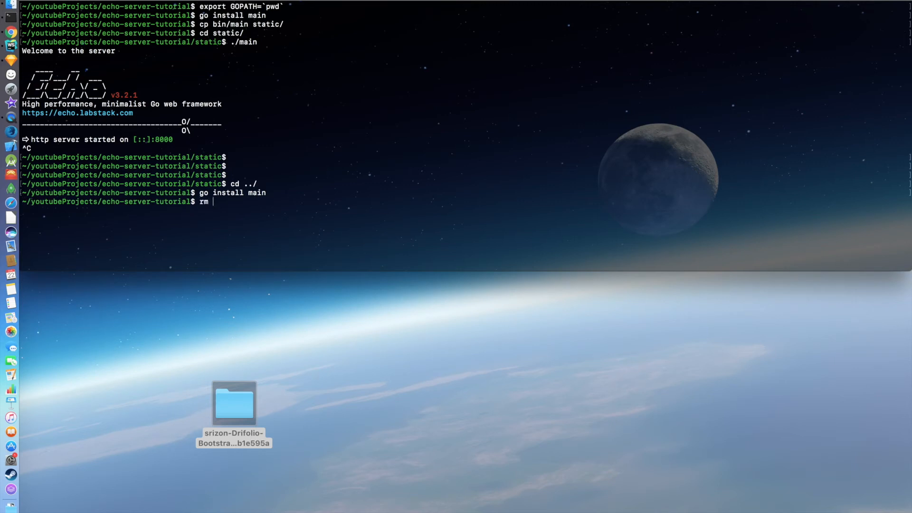
pyautogui.write('static/main')
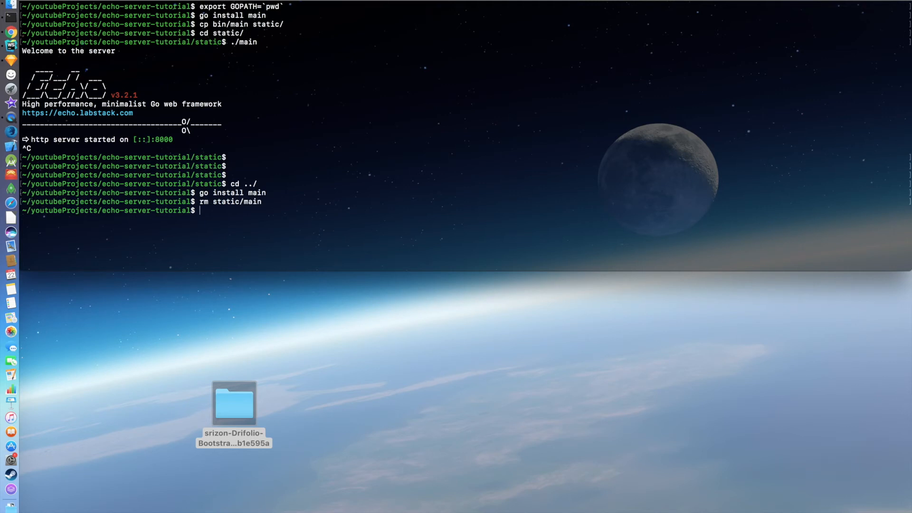
pyautogui.write('cd bin/')
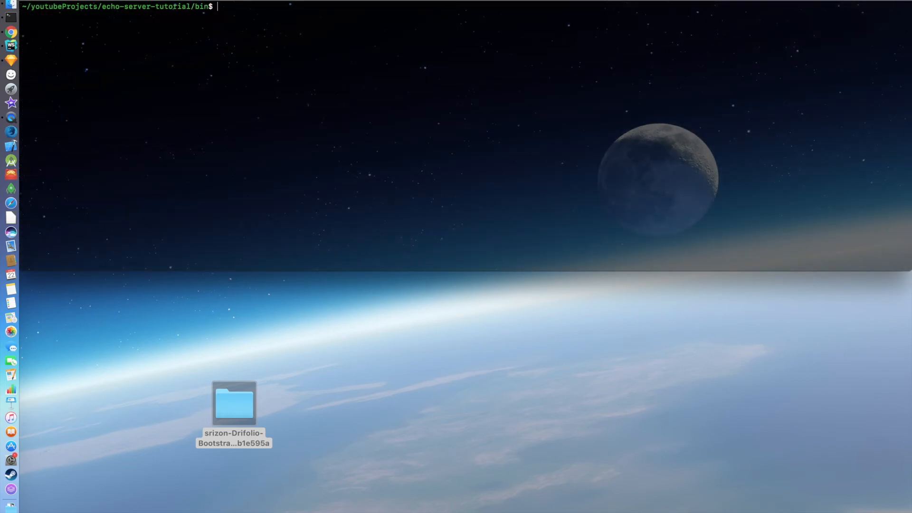
pyautogui.write('./main')
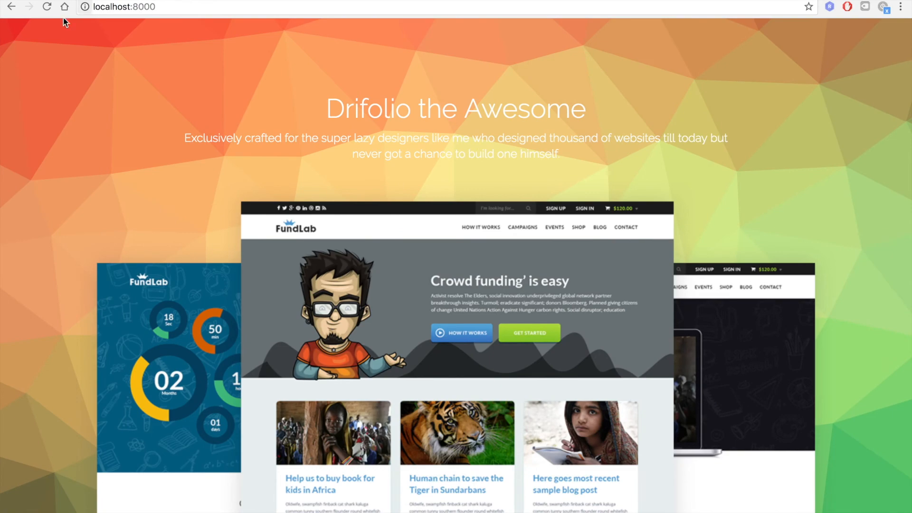
# Step: Reload the localhost:8000 tab to check the Drifolio site still loads
pyautogui.click(46, 7)
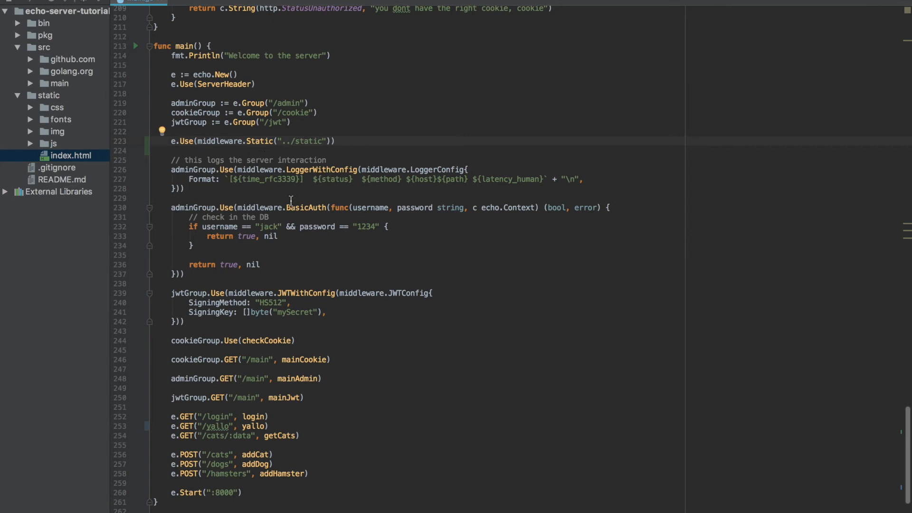
pyautogui.moveTo(313, 148)
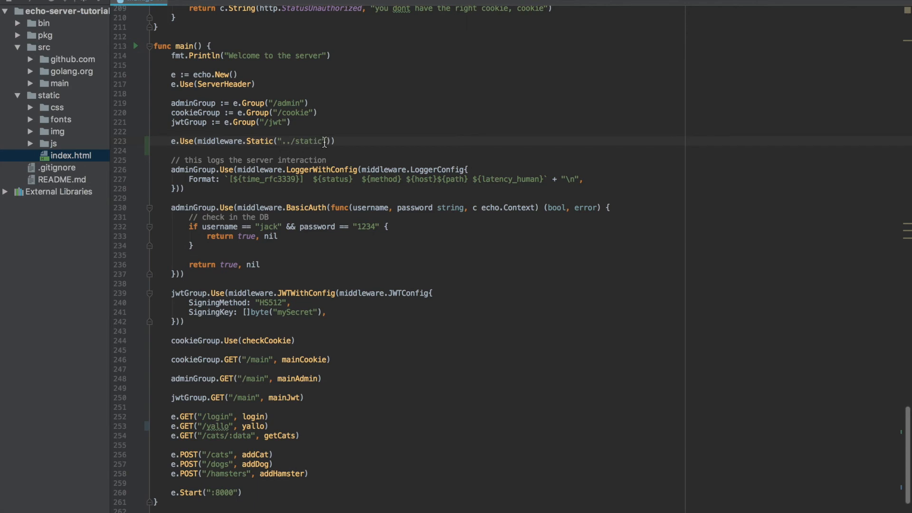
# Step: Turn the Static call into StaticWithConfig with a middleware.StaticConfig argument from autocomplete
pyautogui.press('Backspace')
pyautogui.write('WithConfig')
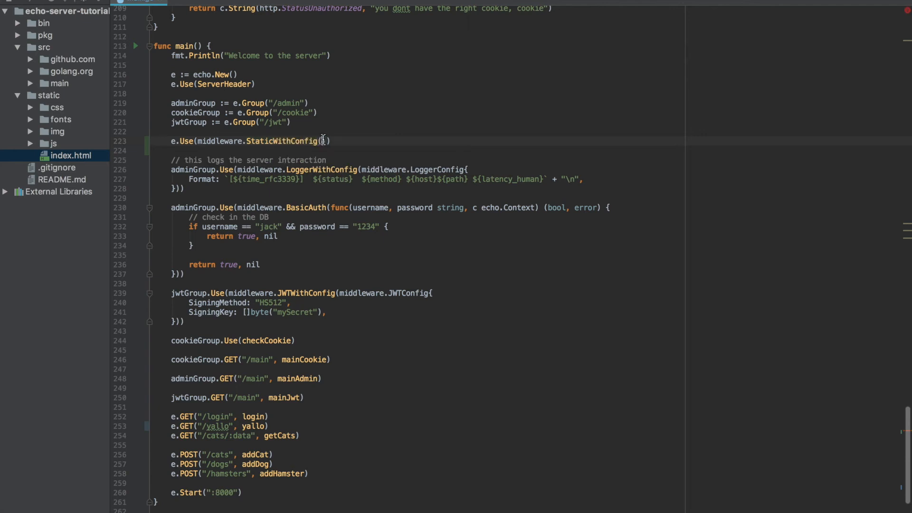
pyautogui.write('middlew')
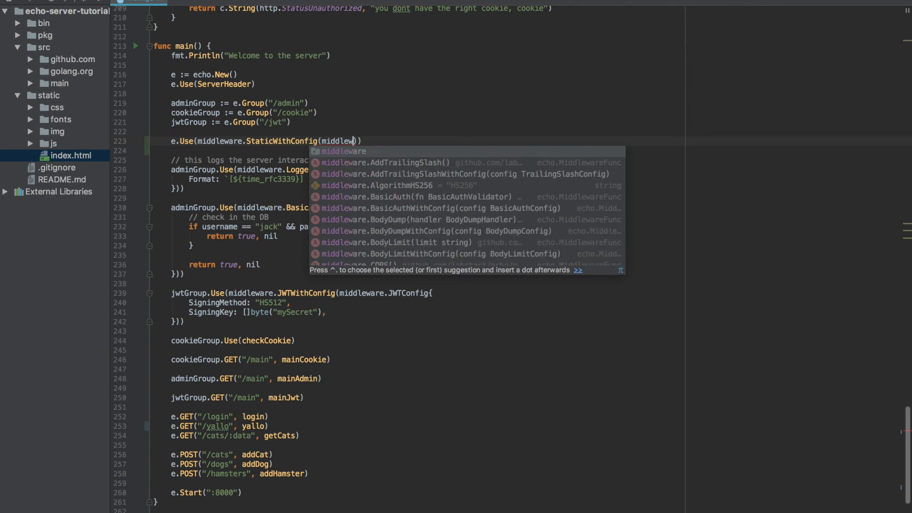
pyautogui.write('Config')
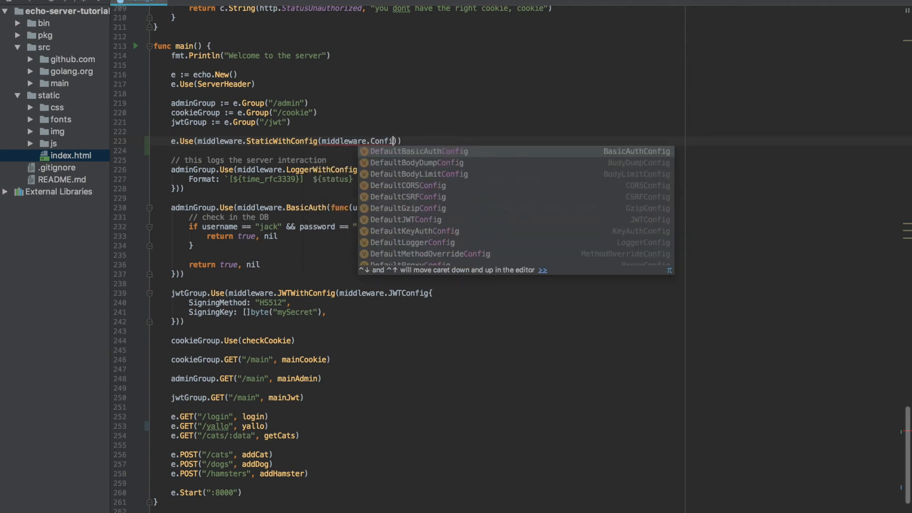
pyautogui.write('St')
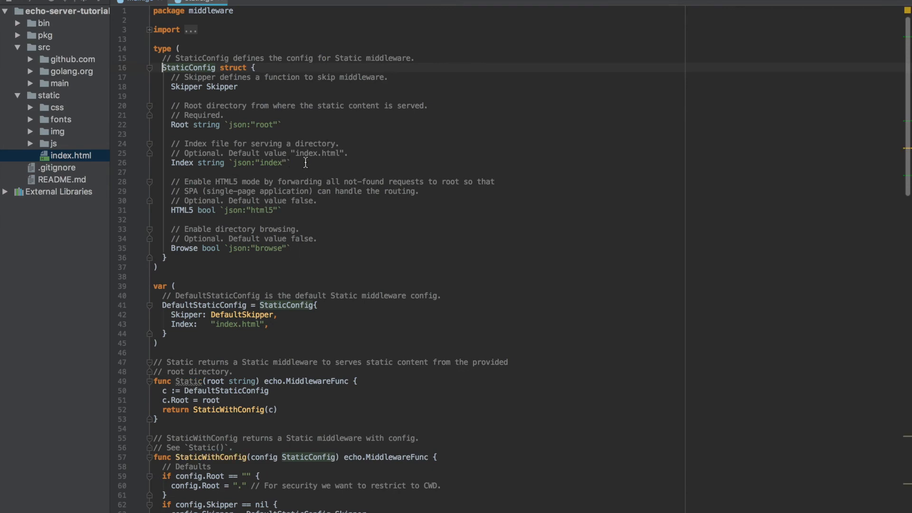
pyautogui.moveTo(222, 146)
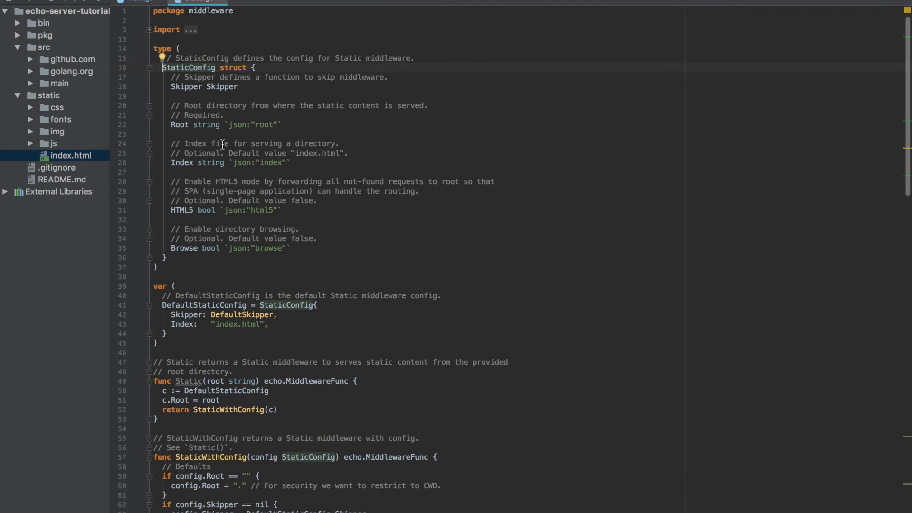
pyautogui.moveTo(196, 125)
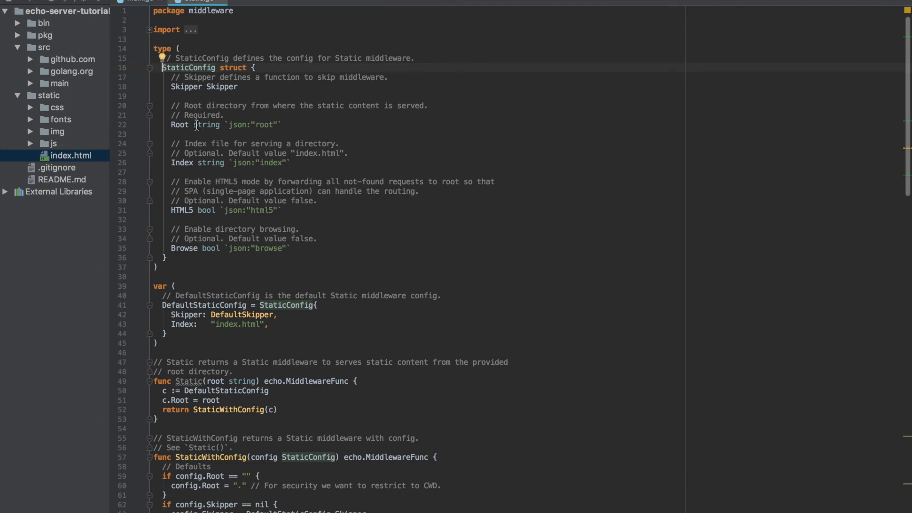
pyautogui.moveTo(246, 120)
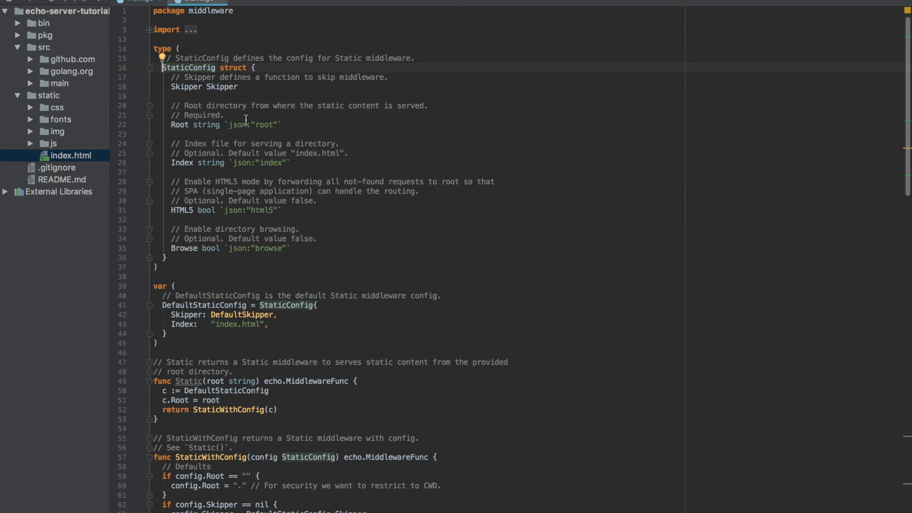
pyautogui.moveTo(185, 156)
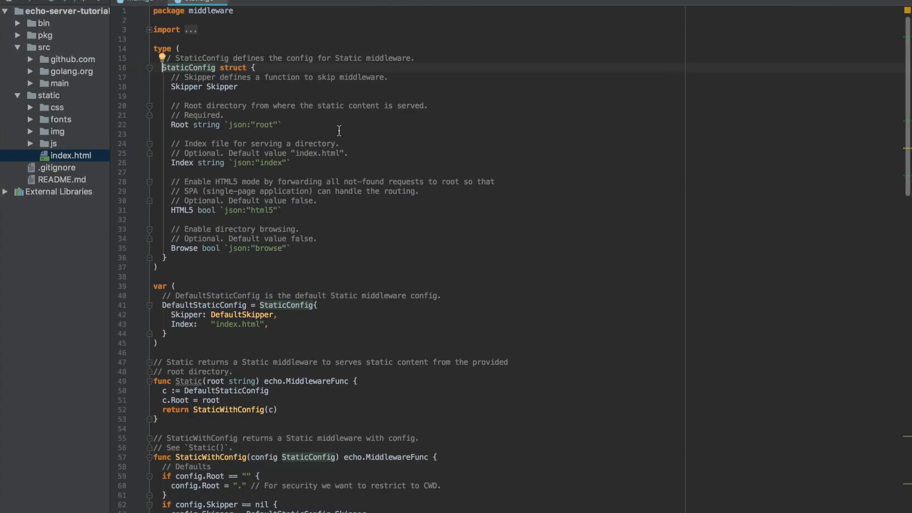
pyautogui.moveTo(272, 172)
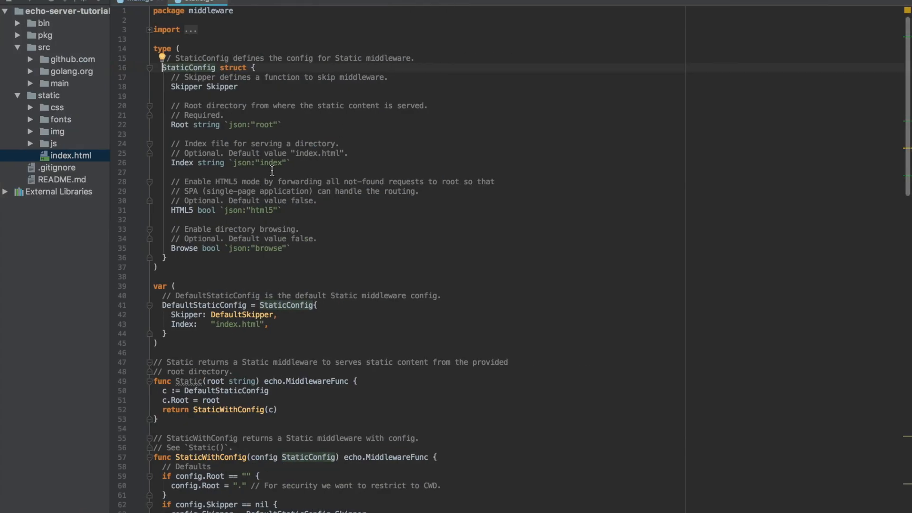
pyautogui.moveTo(269, 171)
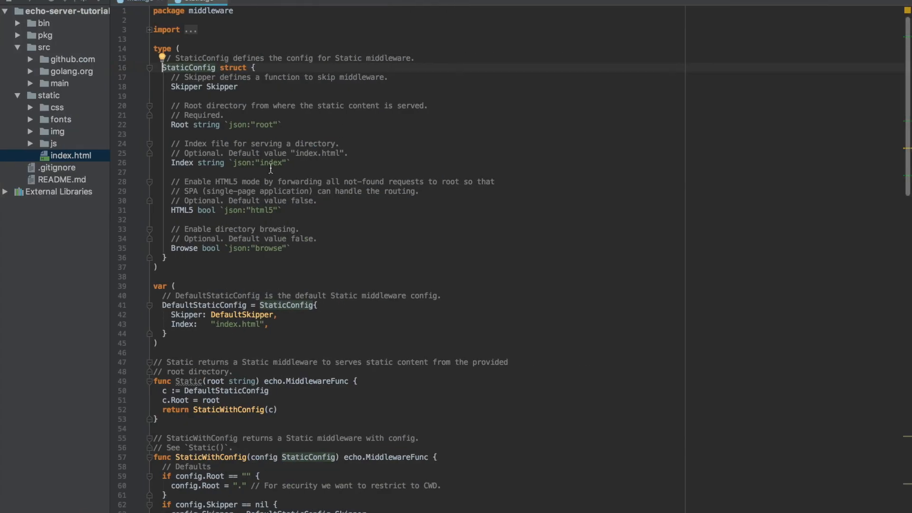
pyautogui.moveTo(272, 165)
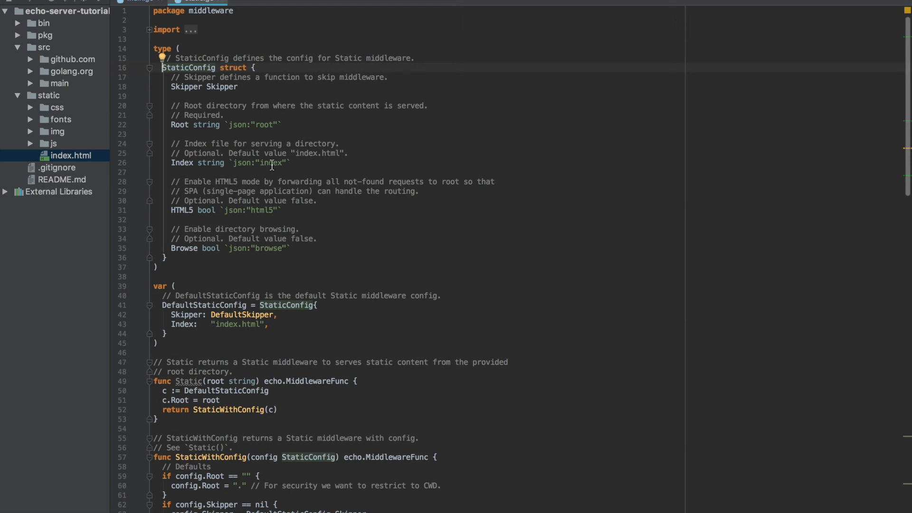
# Step: Read the StaticConfig Root, Index, HTML5 and Browse docs, selecting the default index.html
pyautogui.doubleClick(319, 153)
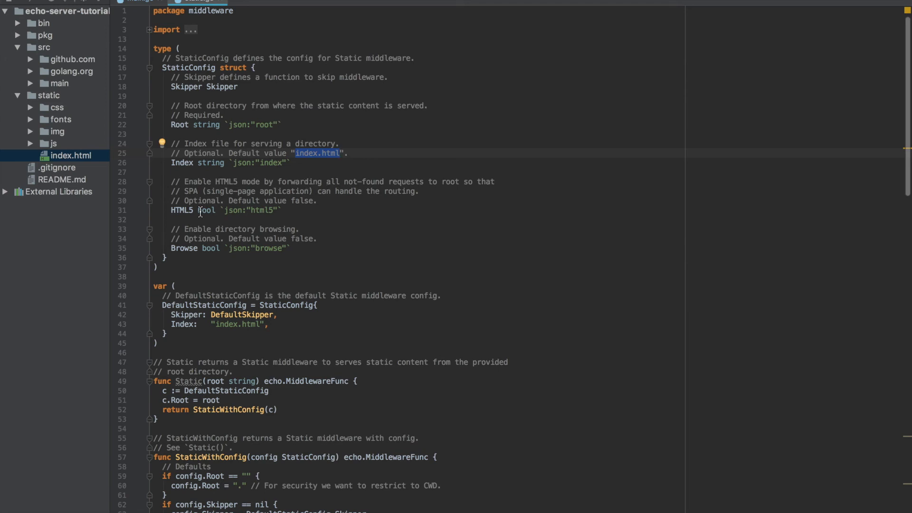
pyautogui.moveTo(240, 222)
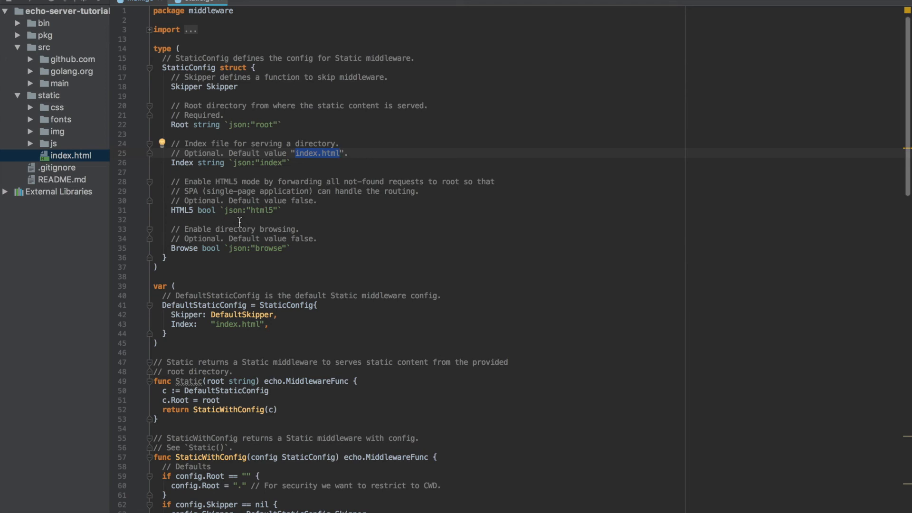
pyautogui.moveTo(269, 224)
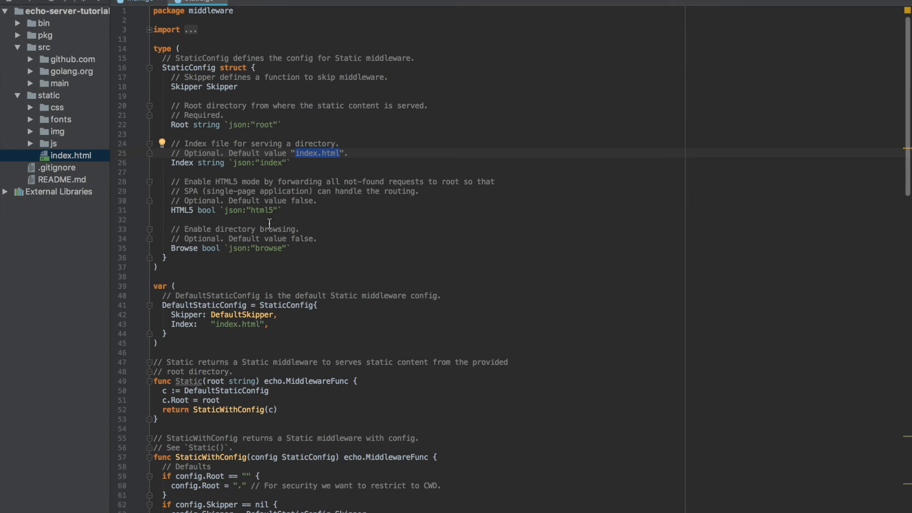
pyautogui.moveTo(288, 210)
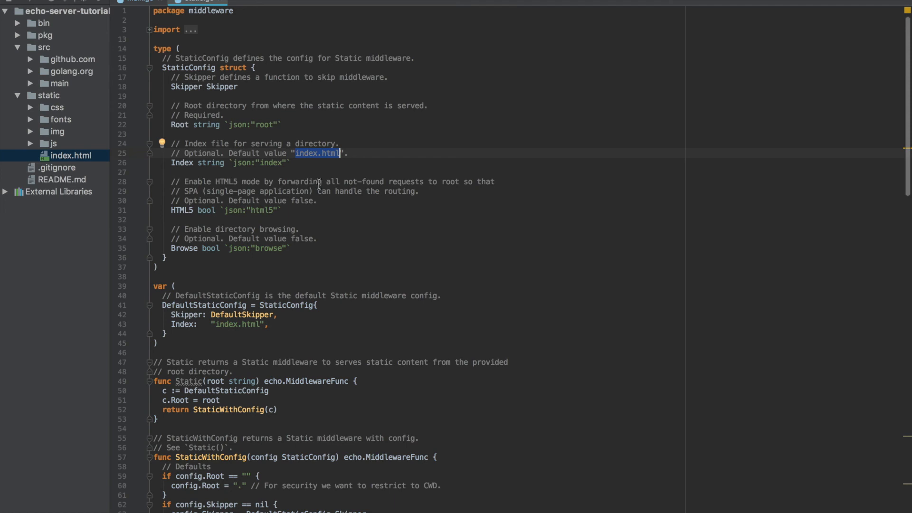
pyautogui.moveTo(336, 173)
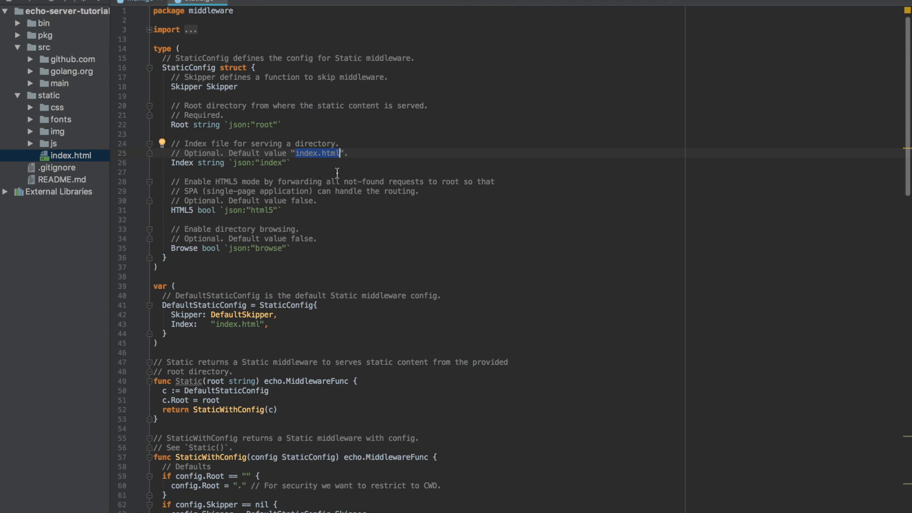
pyautogui.moveTo(220, 2)
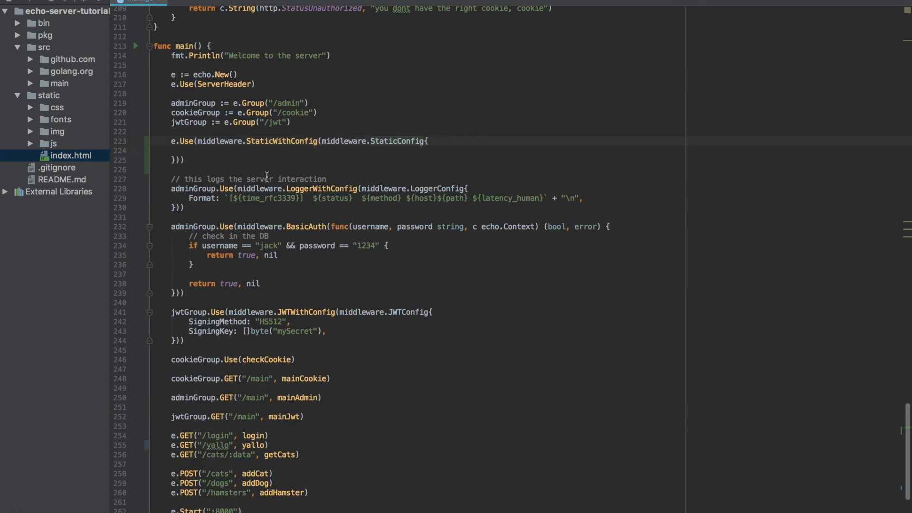
pyautogui.moveTo(168, 98)
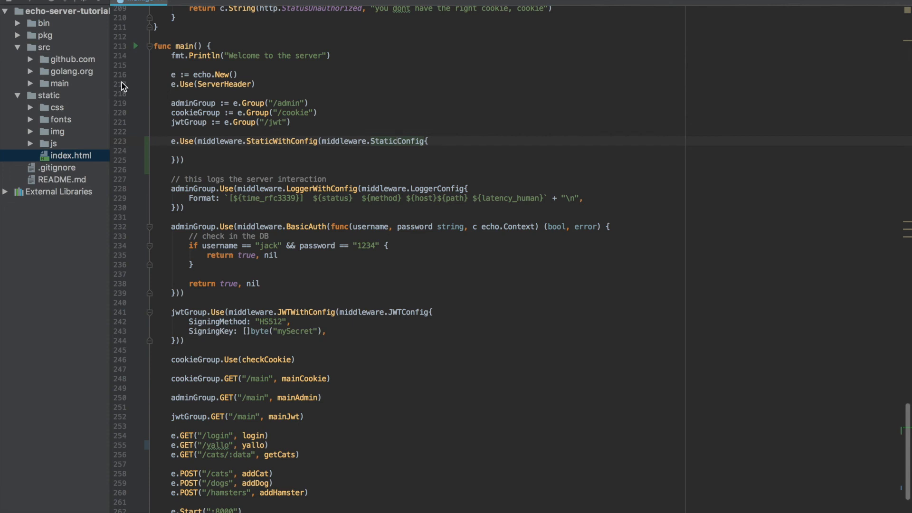
pyautogui.moveTo(145, 129)
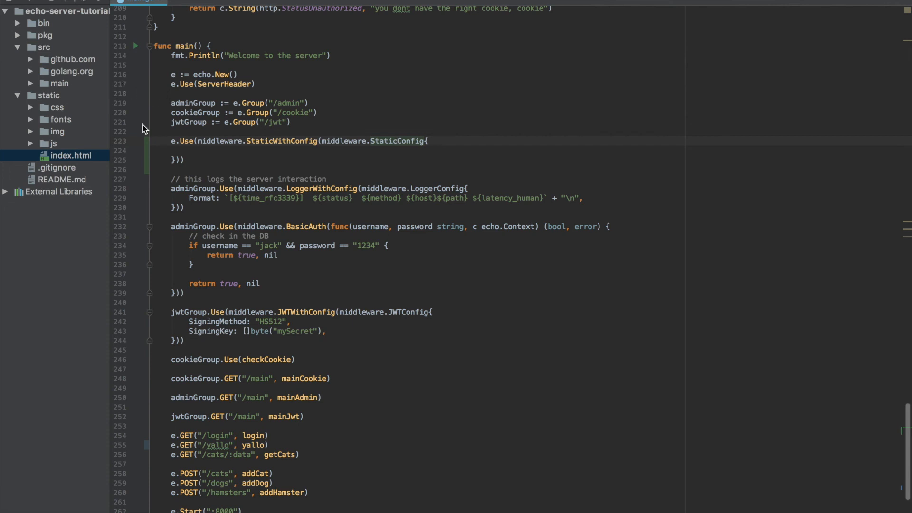
pyautogui.moveTo(73, 99)
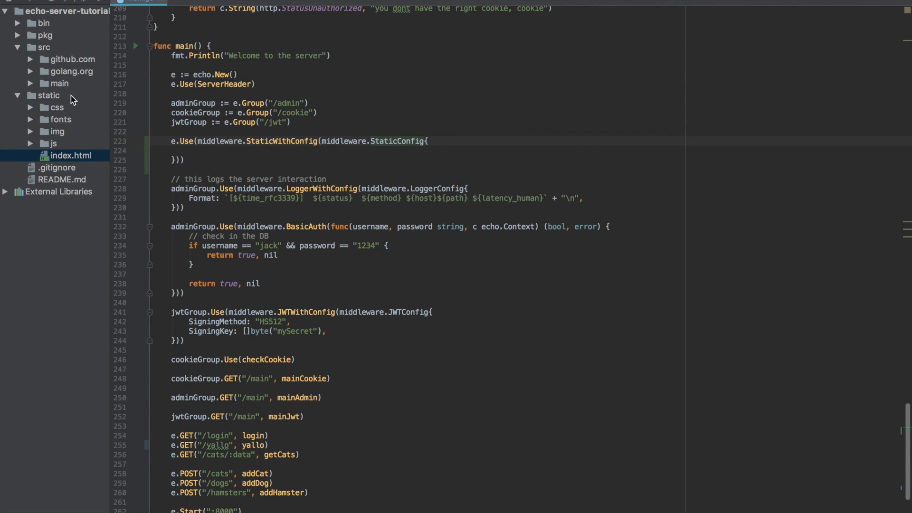
pyautogui.moveTo(44, 30)
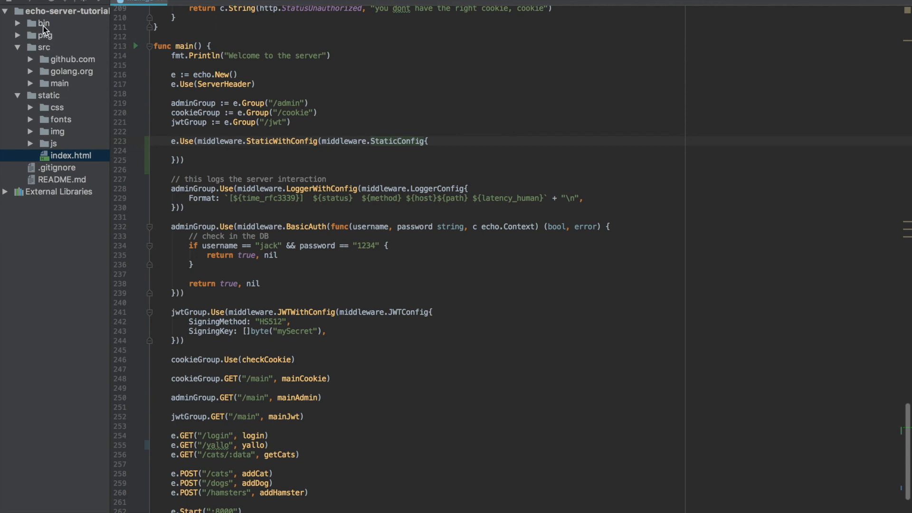
pyautogui.moveTo(101, 147)
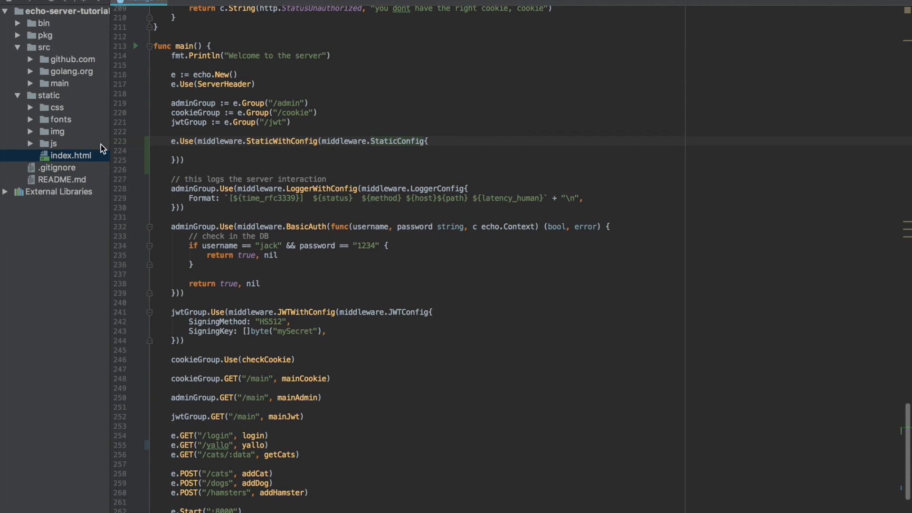
pyautogui.moveTo(38, 27)
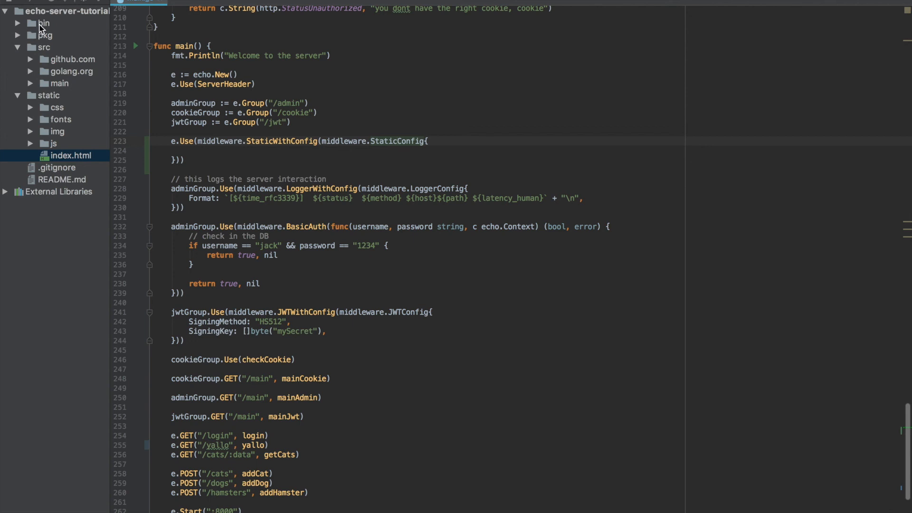
pyautogui.moveTo(87, 49)
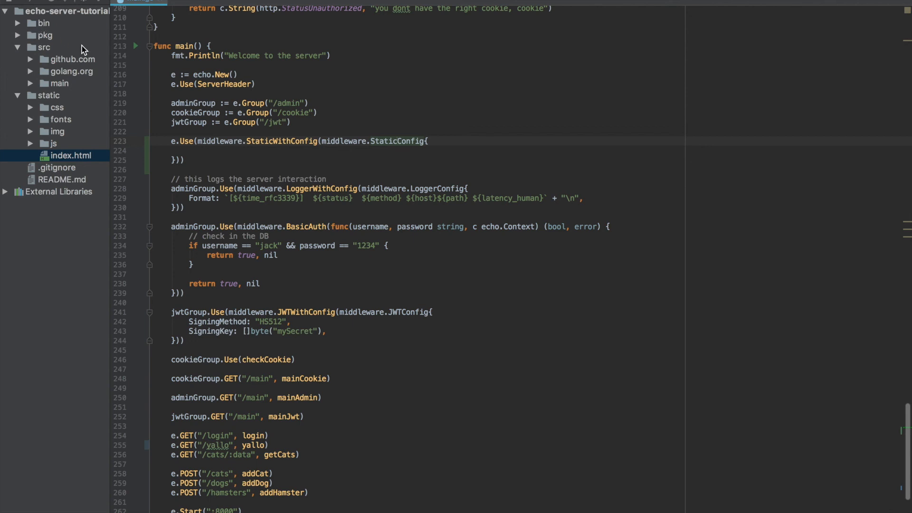
pyautogui.moveTo(55, 33)
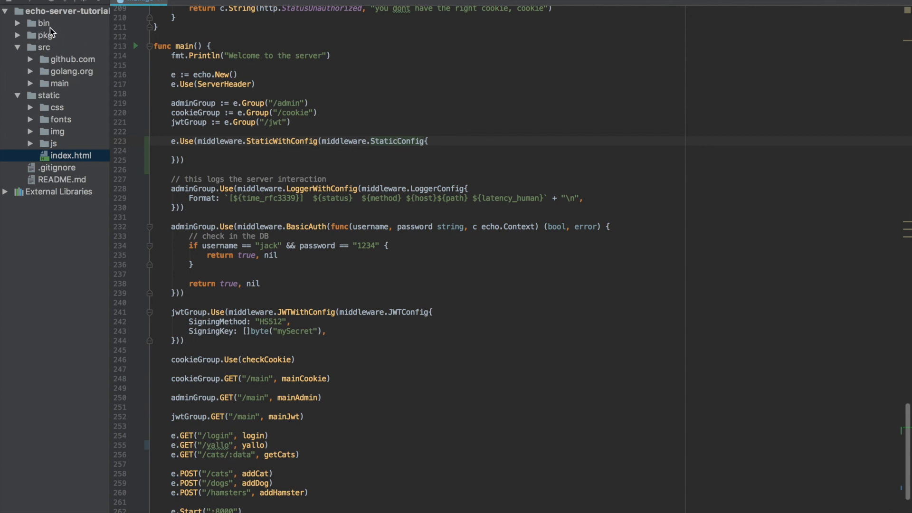
pyautogui.moveTo(85, 149)
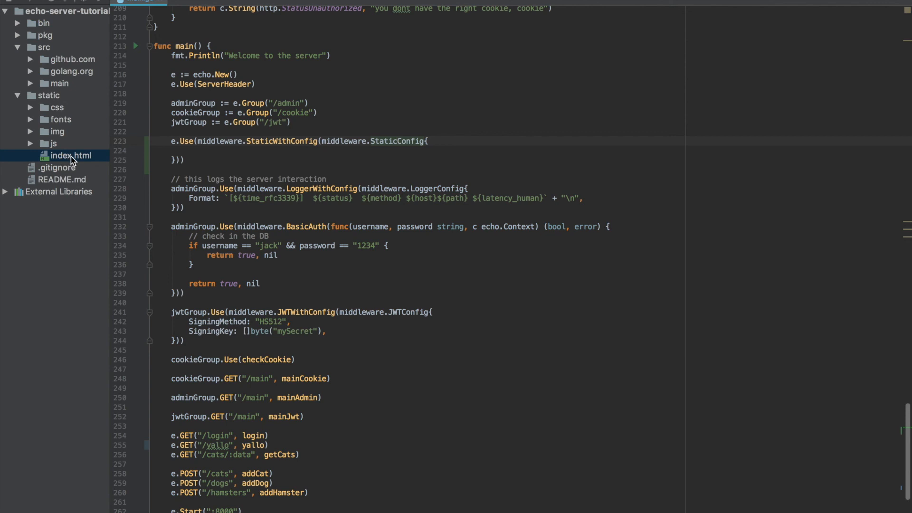
pyautogui.moveTo(81, 120)
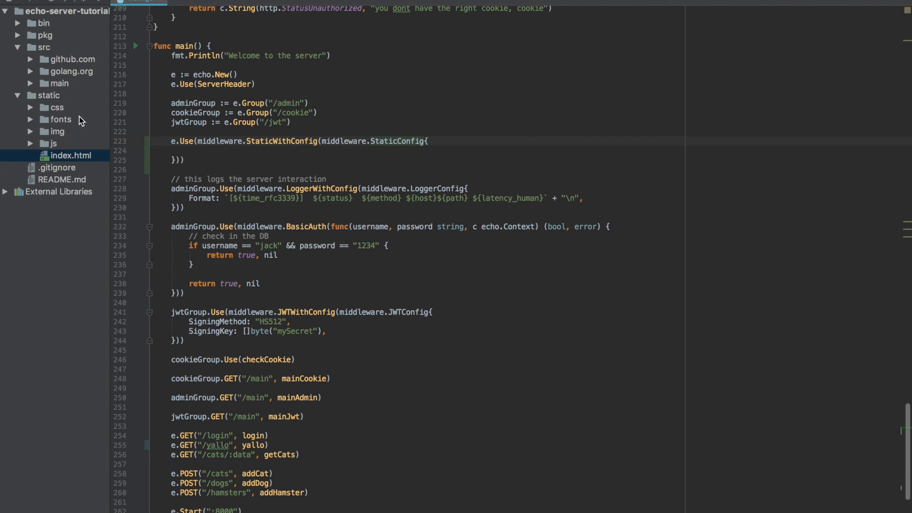
pyautogui.moveTo(56, 30)
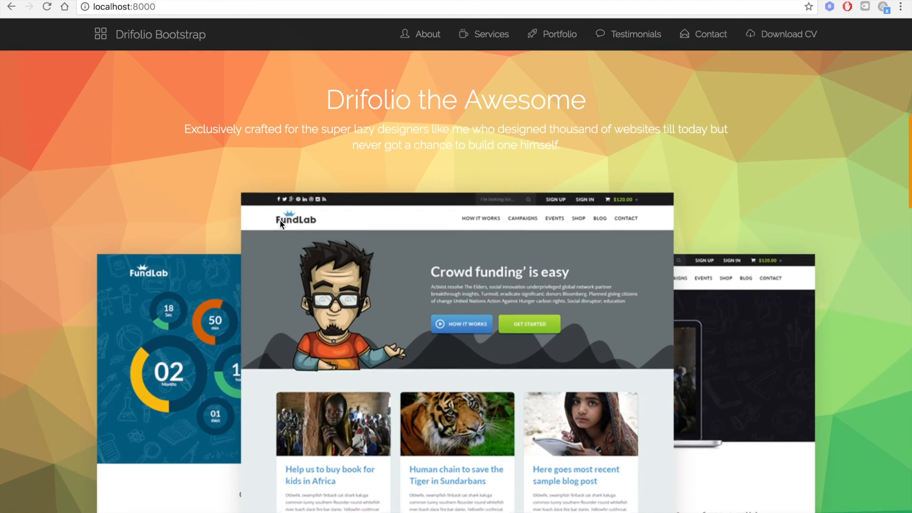
# Step: Scroll down the Drifolio portfolio page at localhost:8000 in Chrome
pyautogui.scroll(-3)
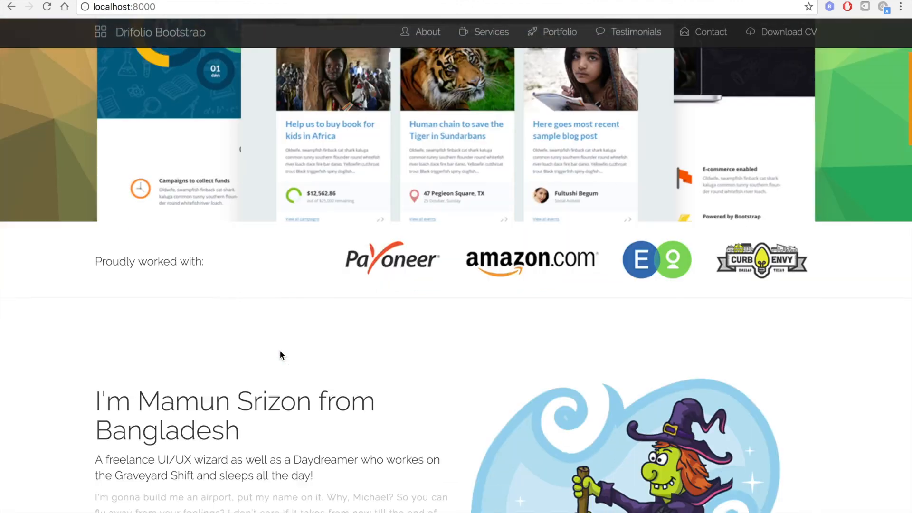
pyautogui.click(490, 34)
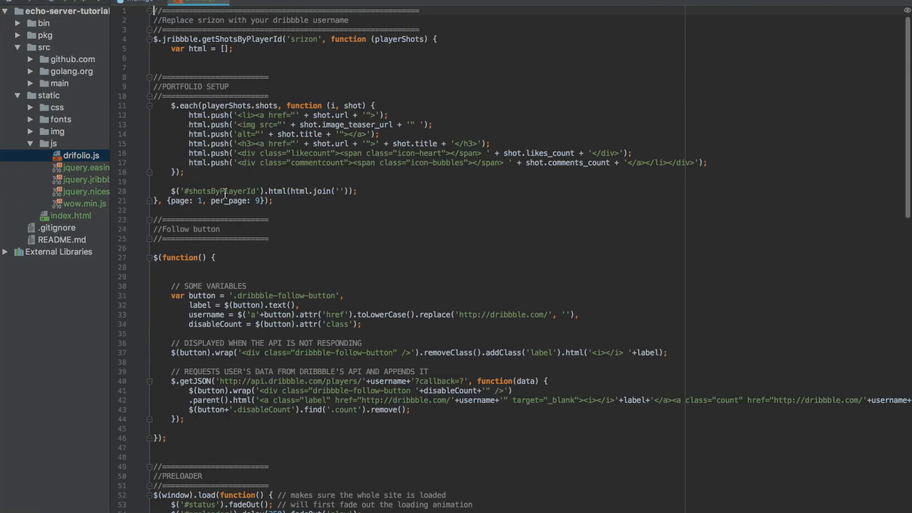
# Step: Collapse the static/js folder in the Project panel, leaving drifolio.js open
pyautogui.click(30, 144)
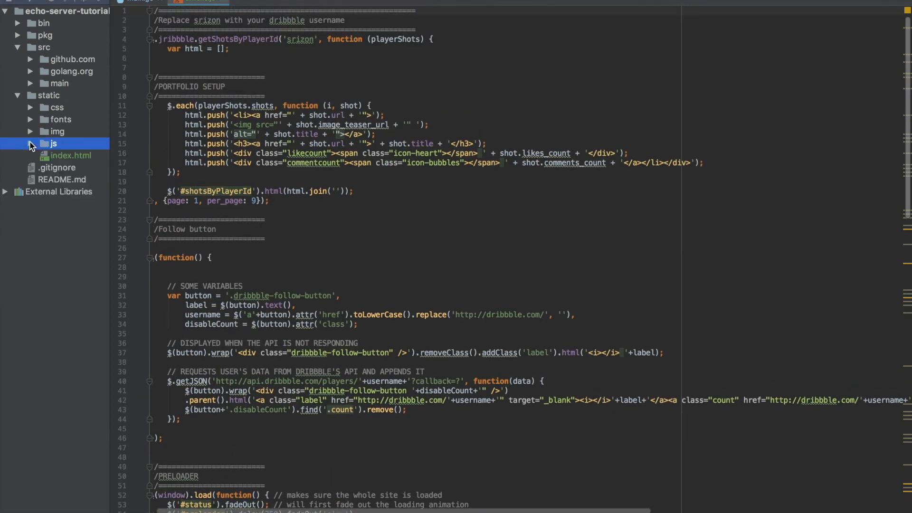